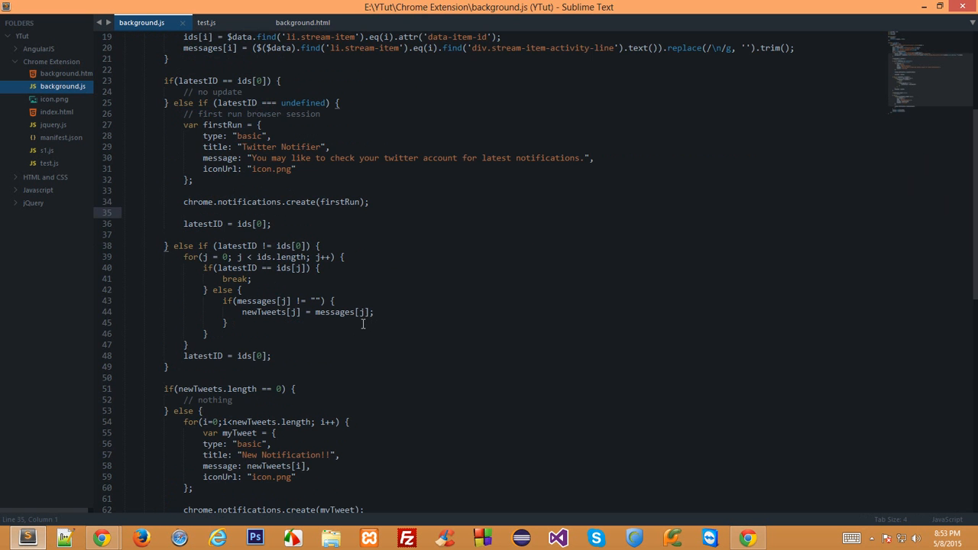
Check running programs in Task Manager, then switch over to the Chrome browser window.
scroll(down, 3)
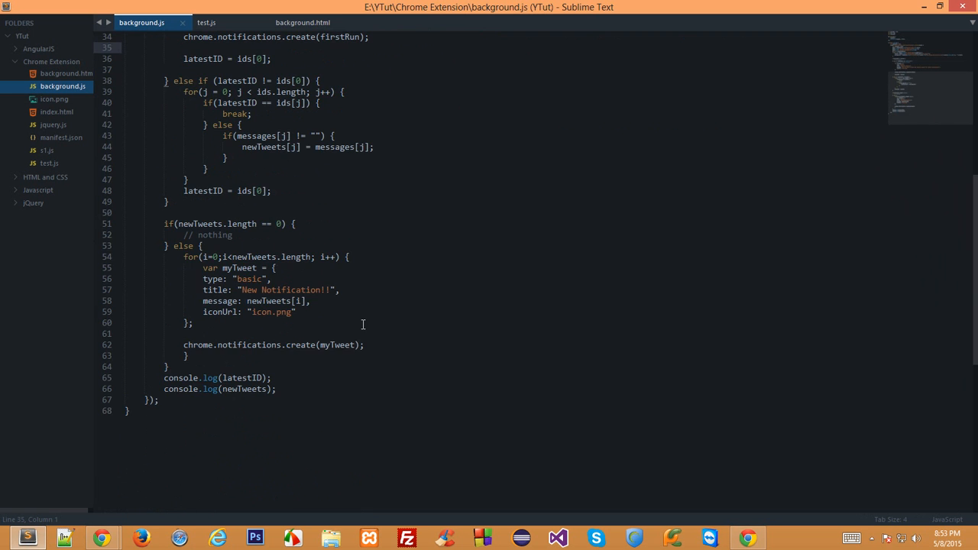
scroll(up, 3)
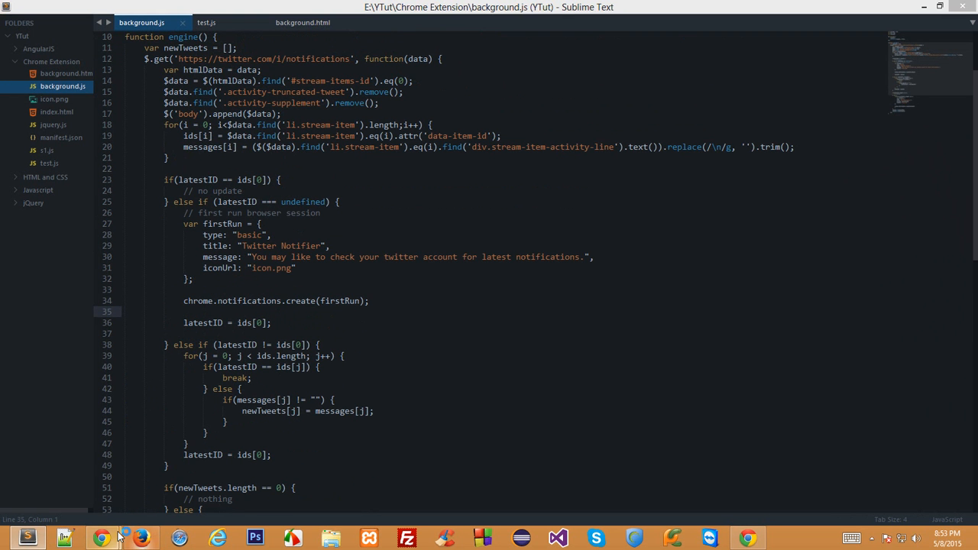
right_click(141, 538)
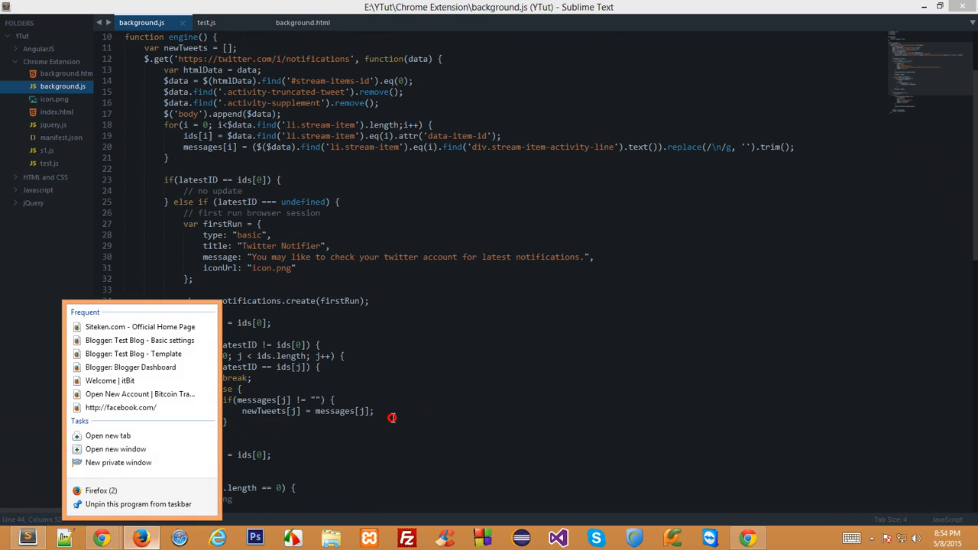
click(405, 439)
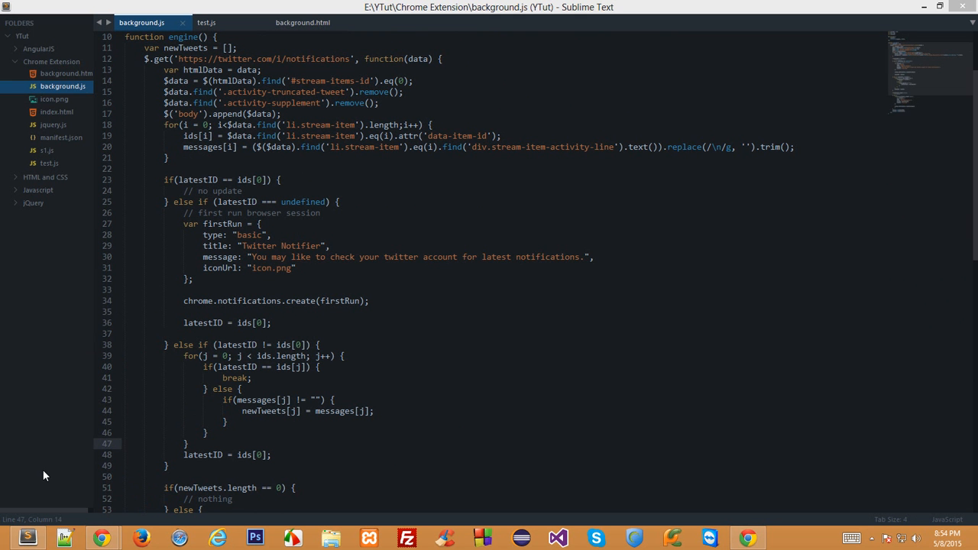
mouse_move(220, 406)
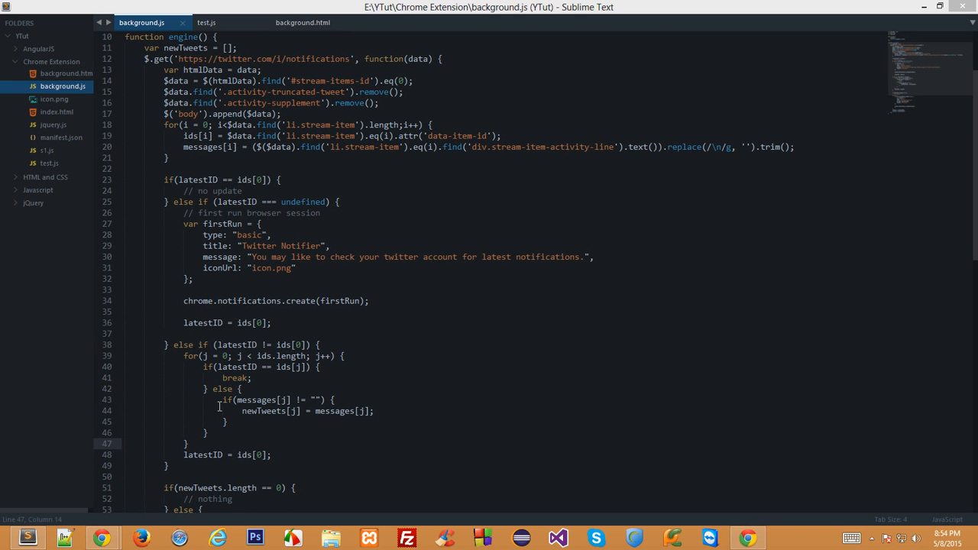
mouse_move(529, 308)
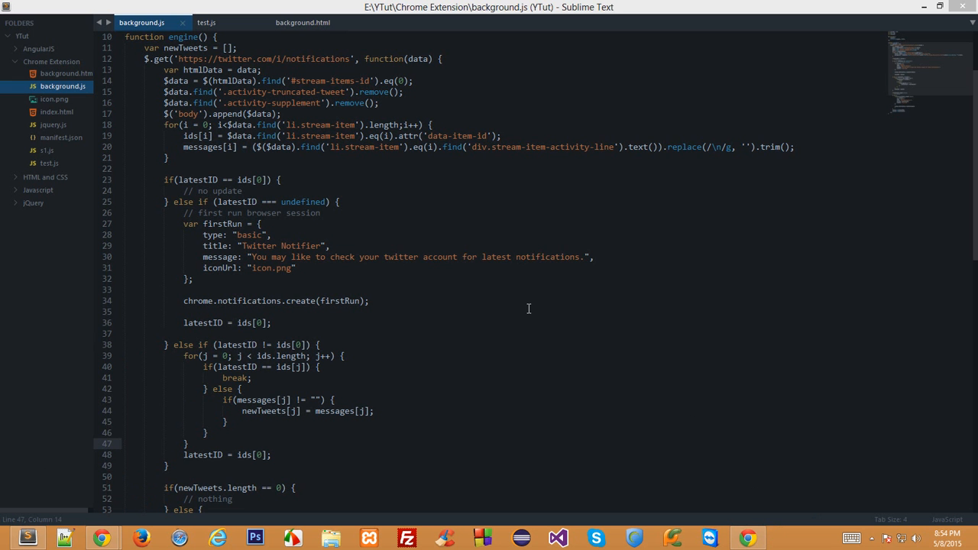
click(295, 268)
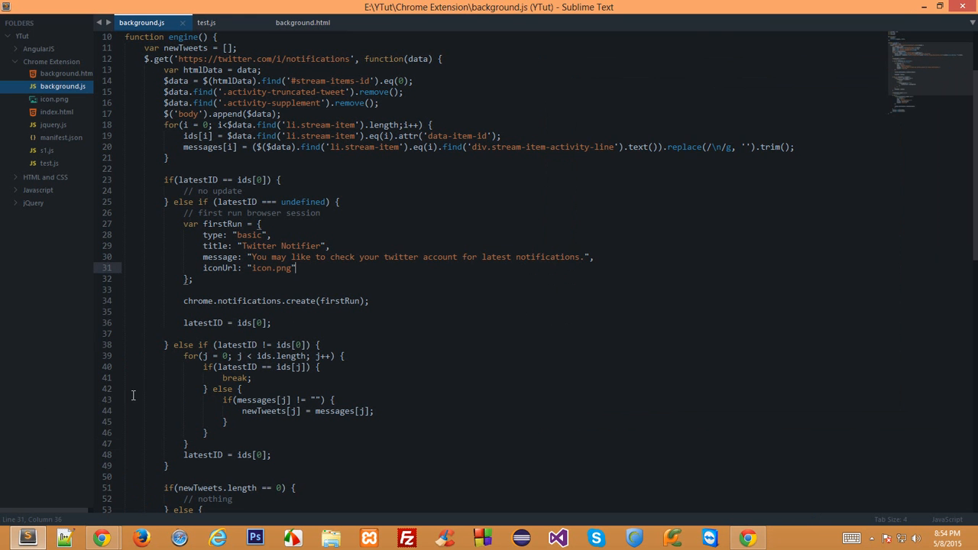
mouse_move(100, 538)
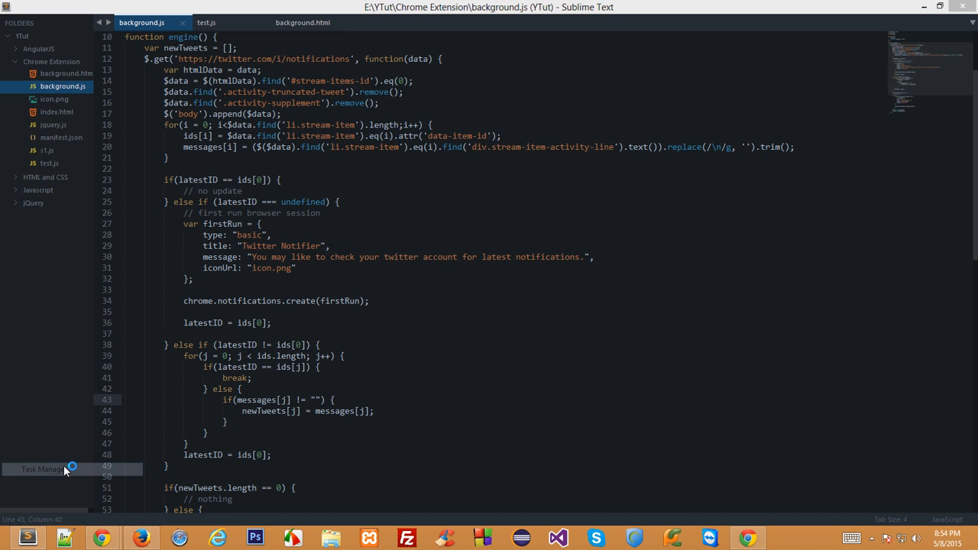
click(43, 469)
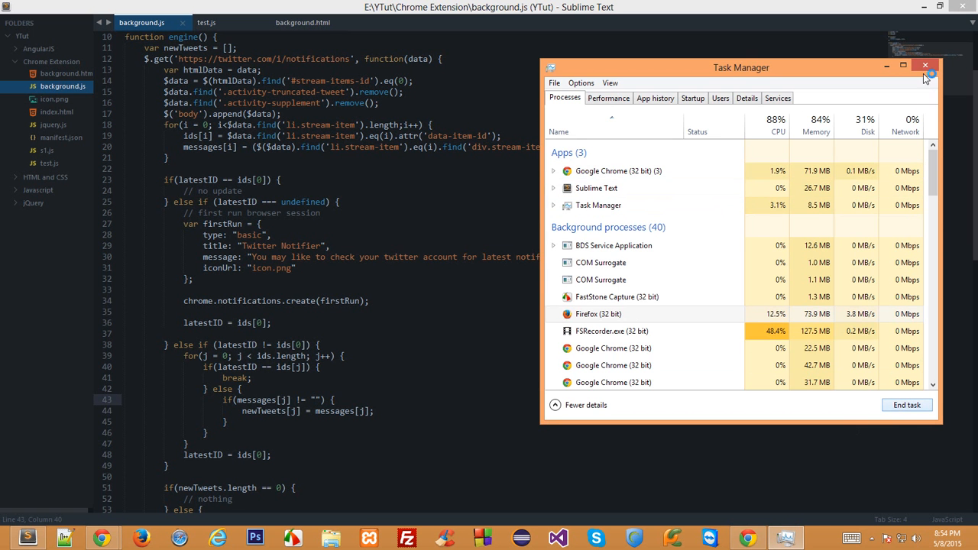
click(926, 66)
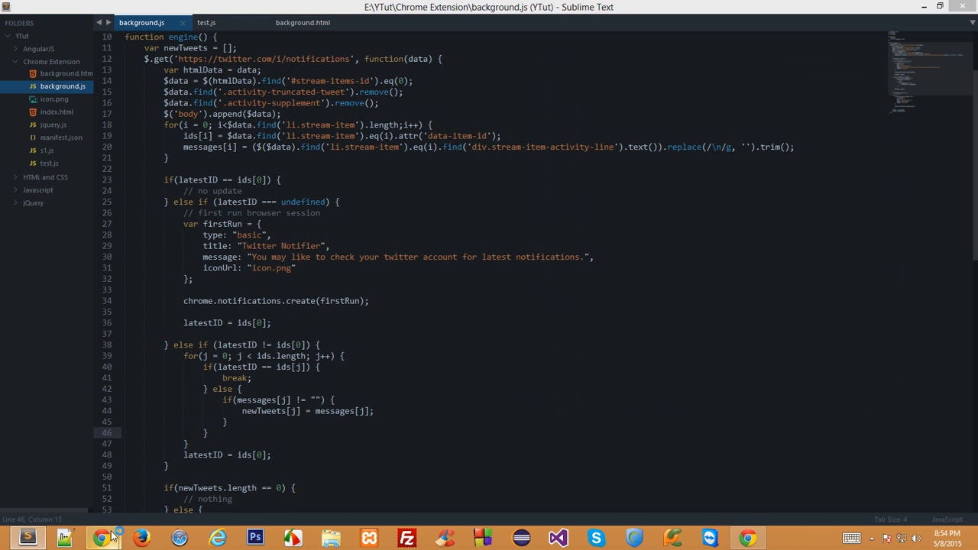
click(101, 538)
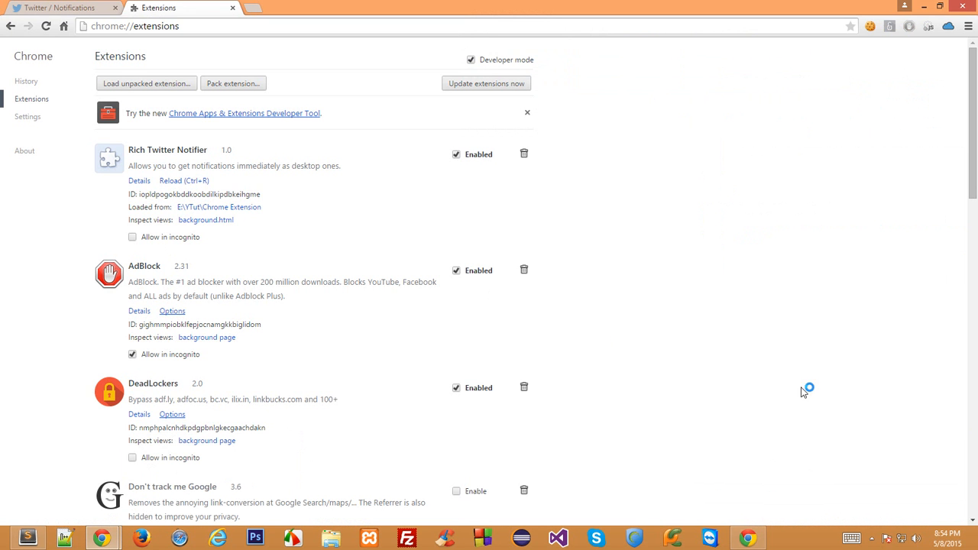
mouse_move(756, 502)
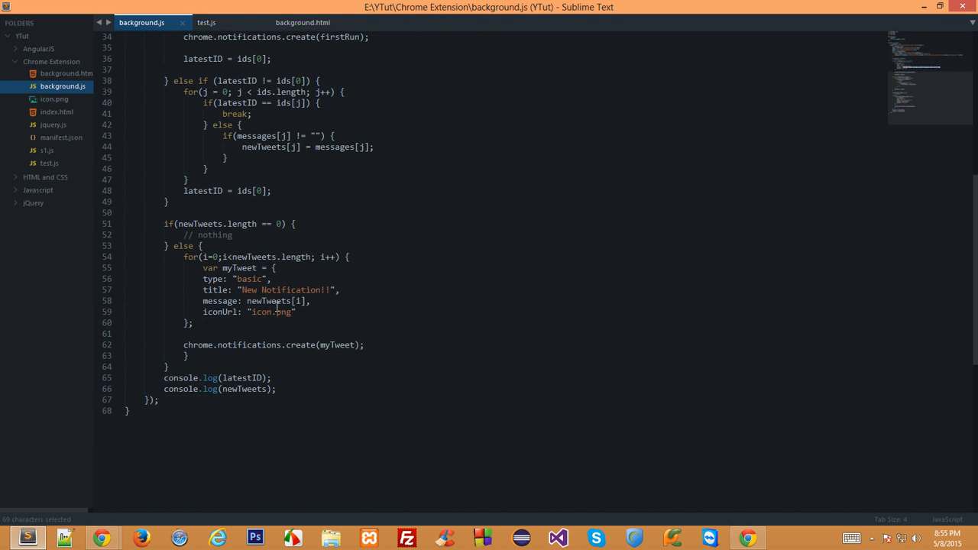
Retitle the myTweet notification 'You Got A New Notification On Twitter'.
double_click(289, 356)
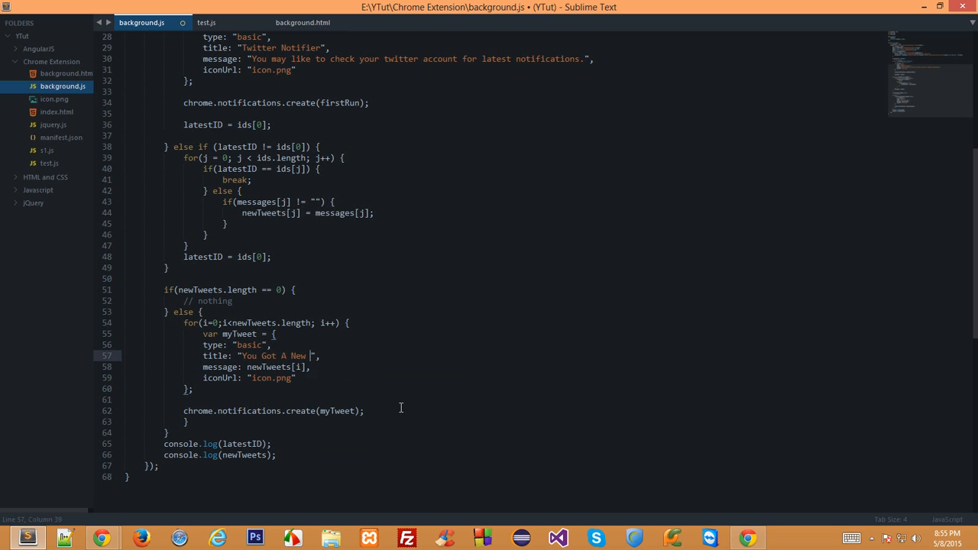
text(Notification)
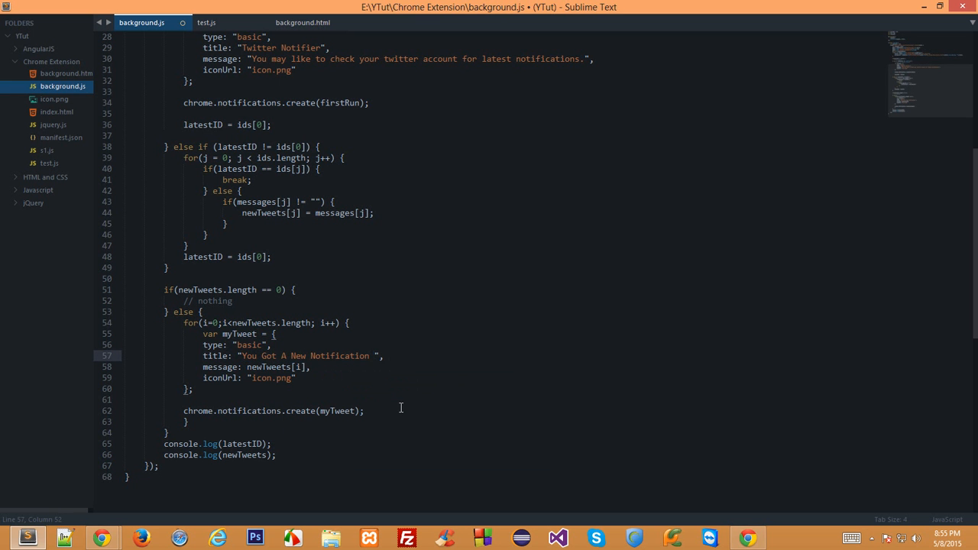
text(On Twitter -)
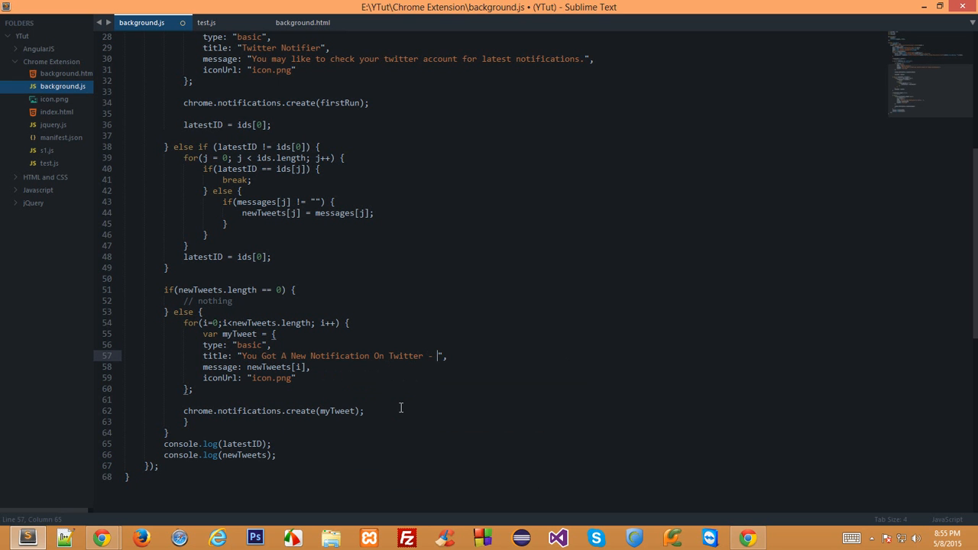
text(Twitter)
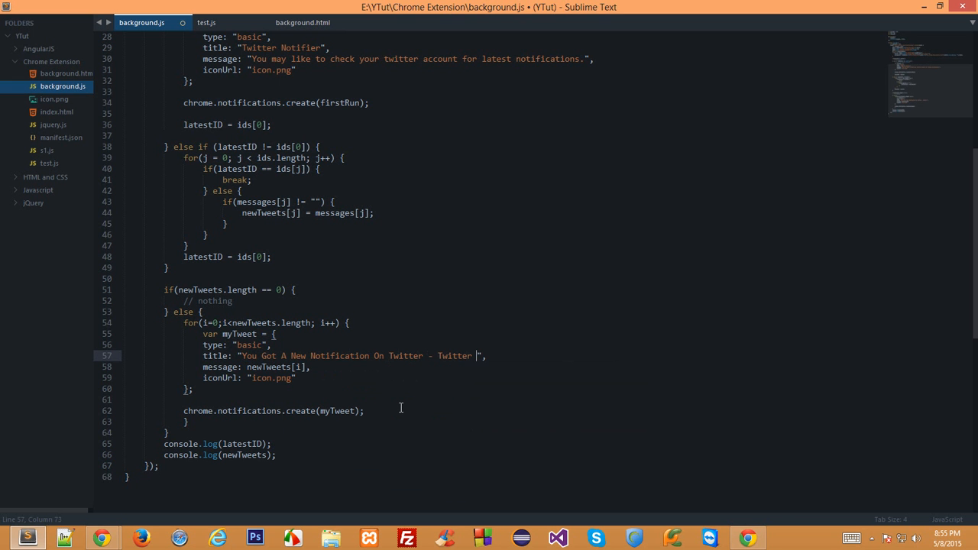
text(Notifier)
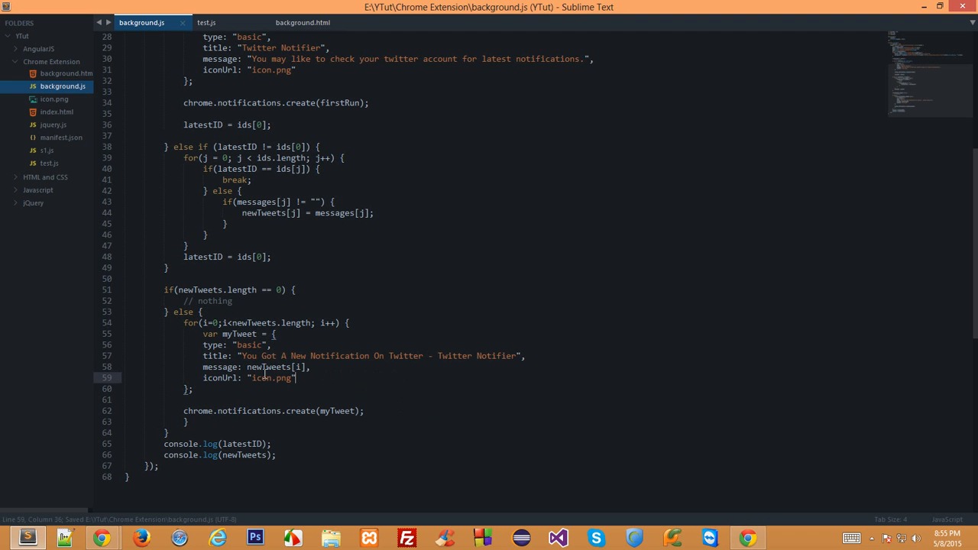
Add contextMessage: "Twitter Notifier" after the message line.
double_click(267, 366)
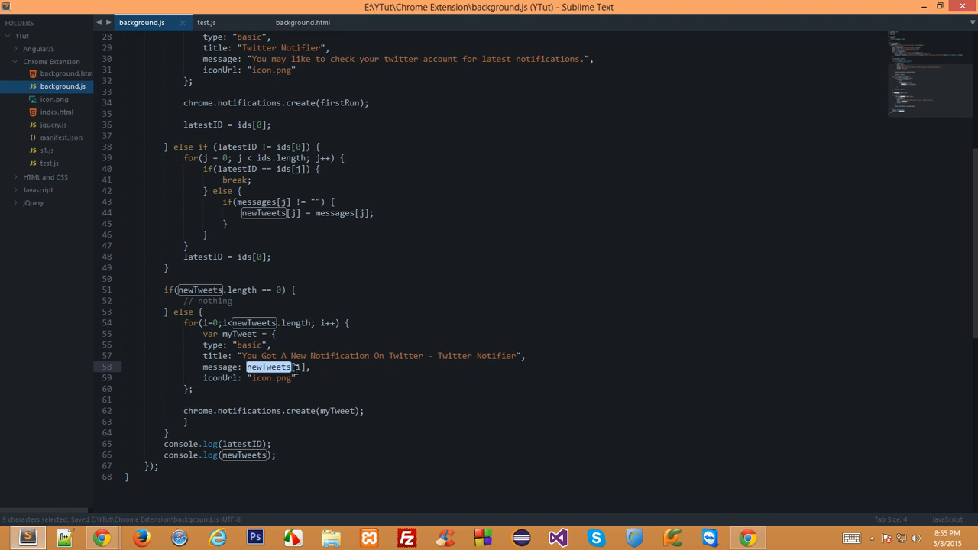
click(312, 367)
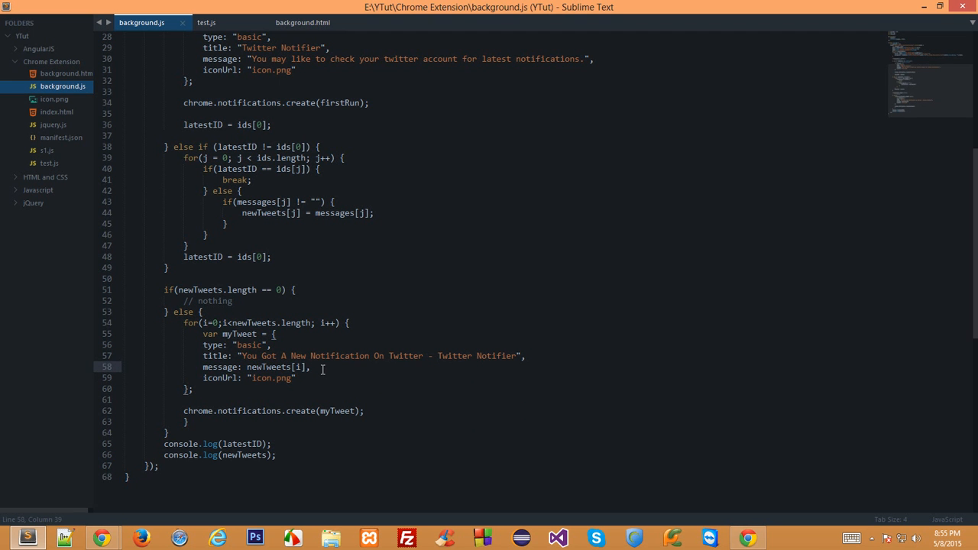
text(content)
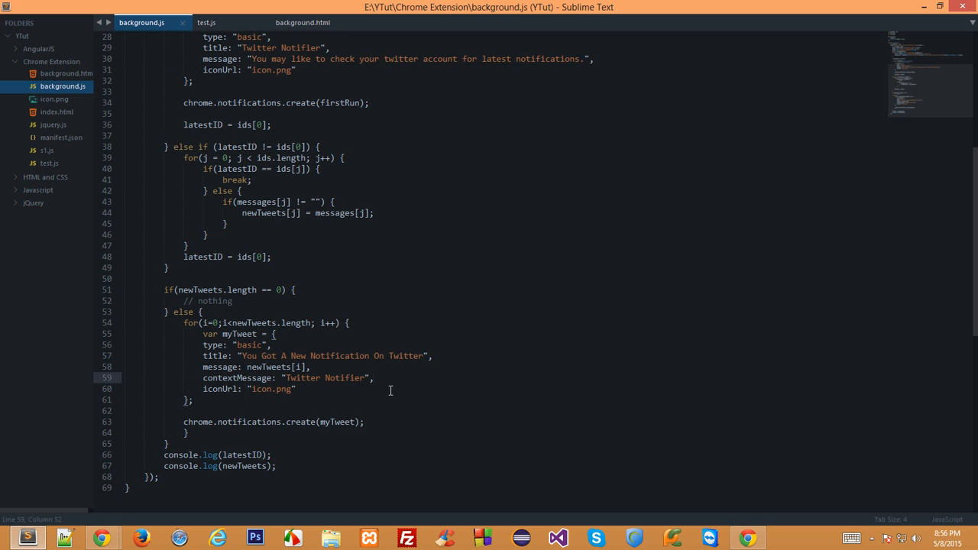
Add buttons: [{ title: "Open Link" }] to the notification options, dropping an unfinished icon line.
key(enter)
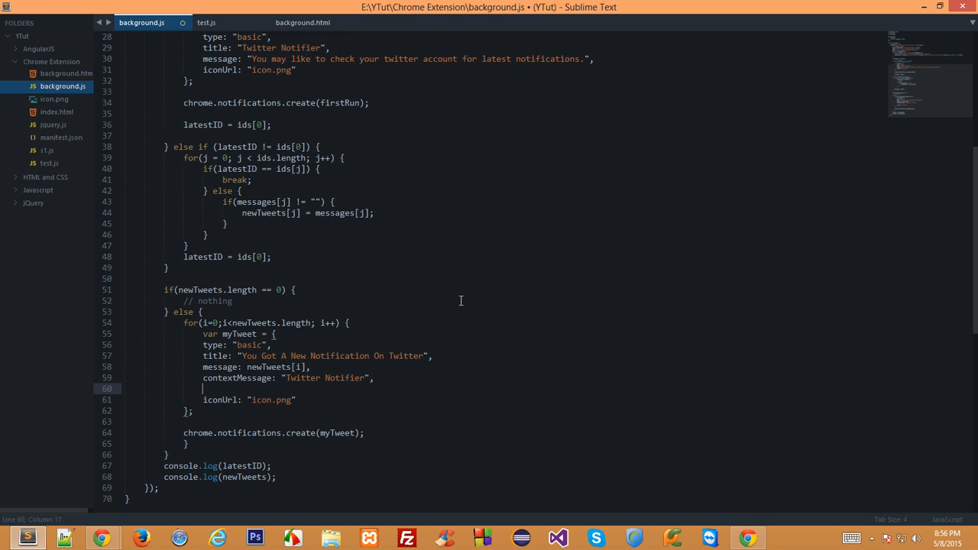
text(button)
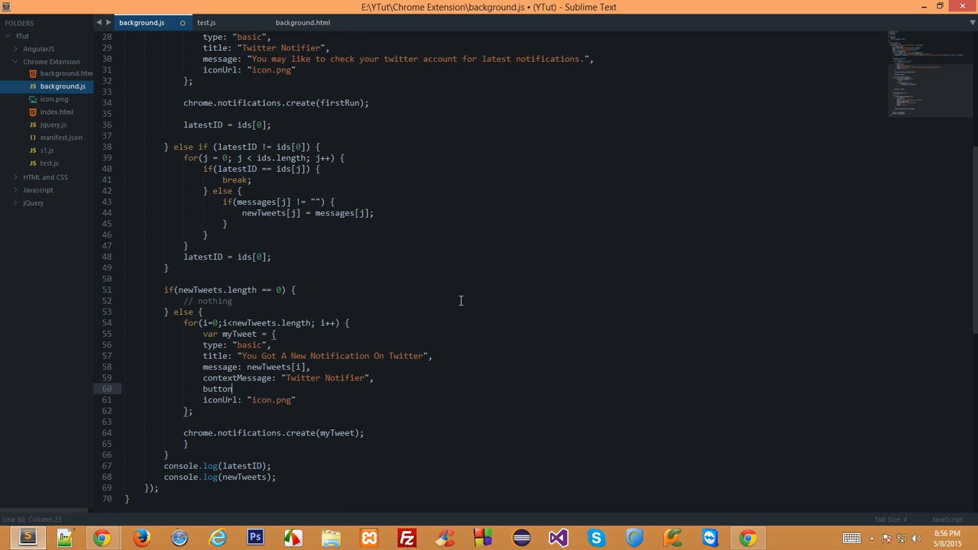
text(s)
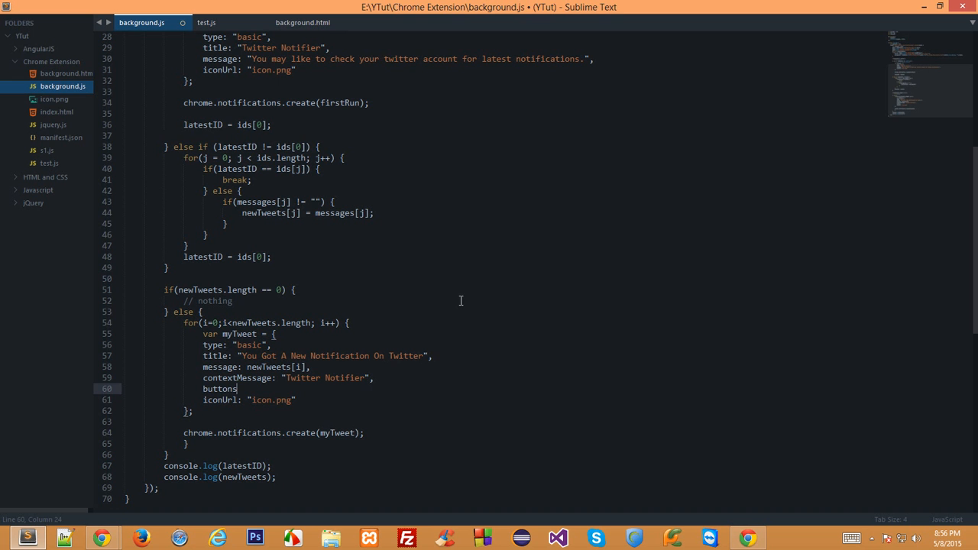
text(: [])
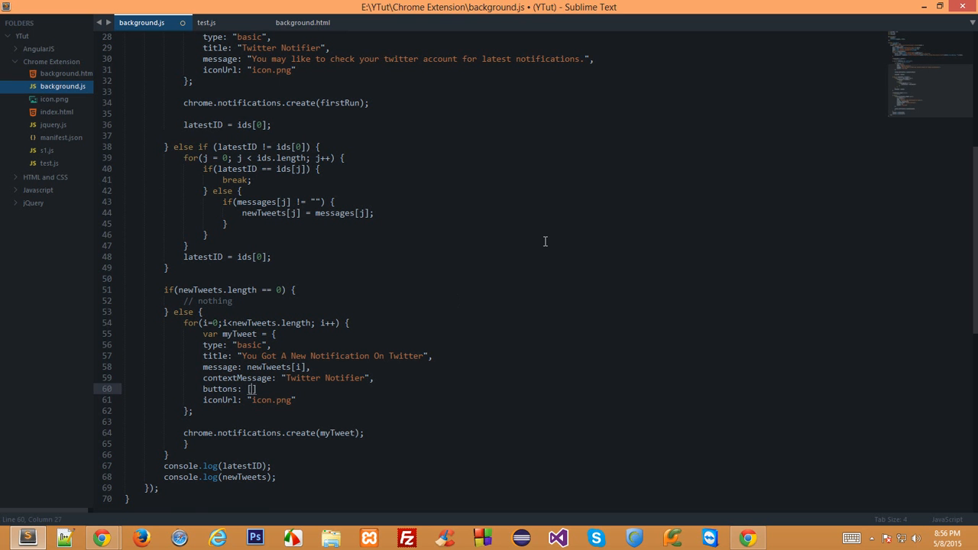
text({)
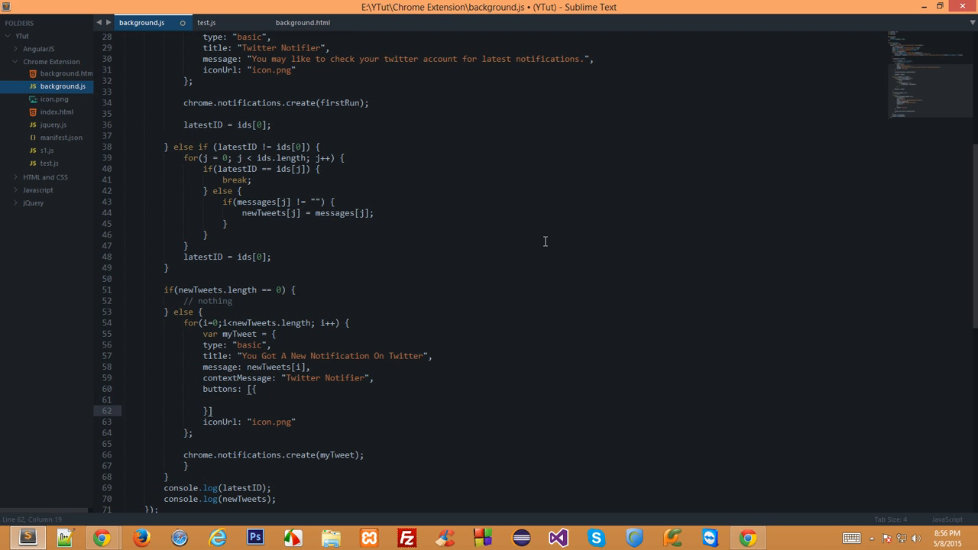
text(,)
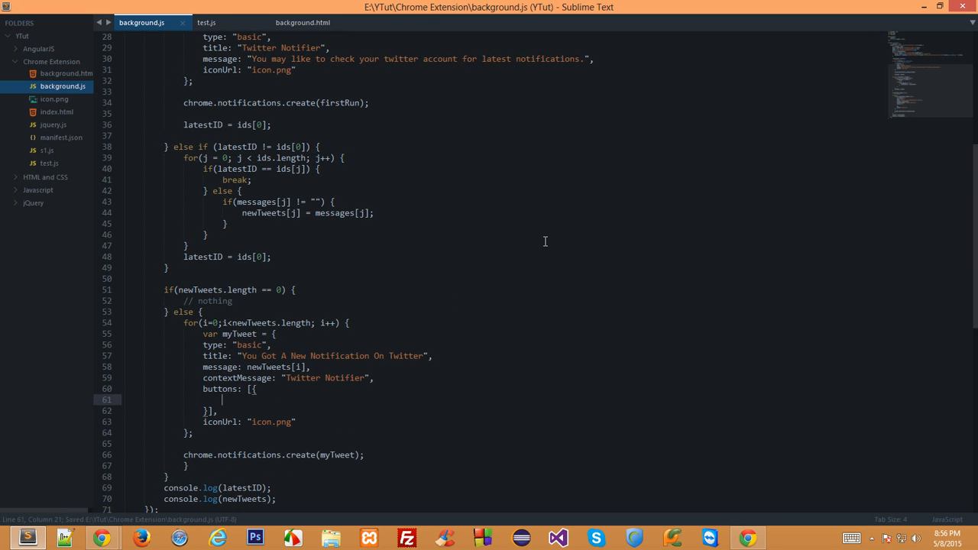
text("title")
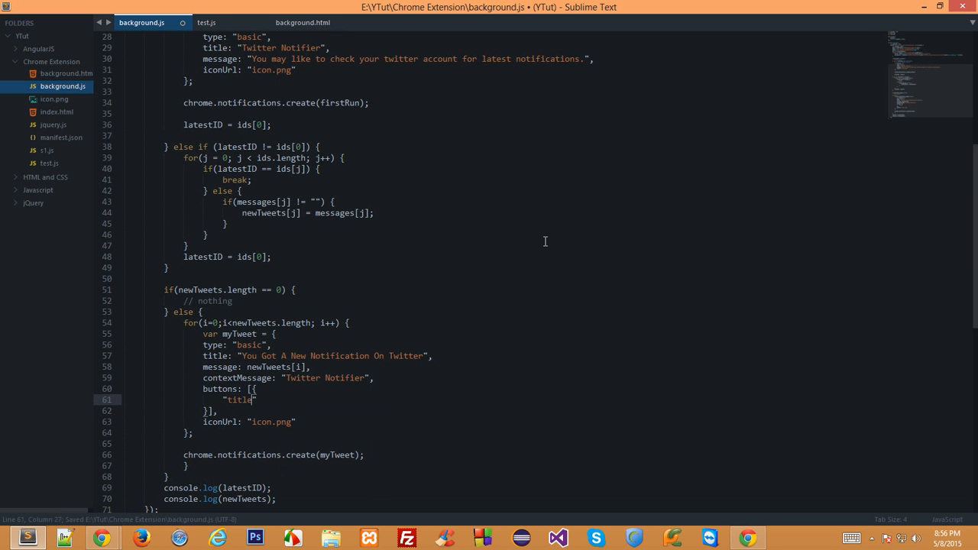
key(BackSpace)
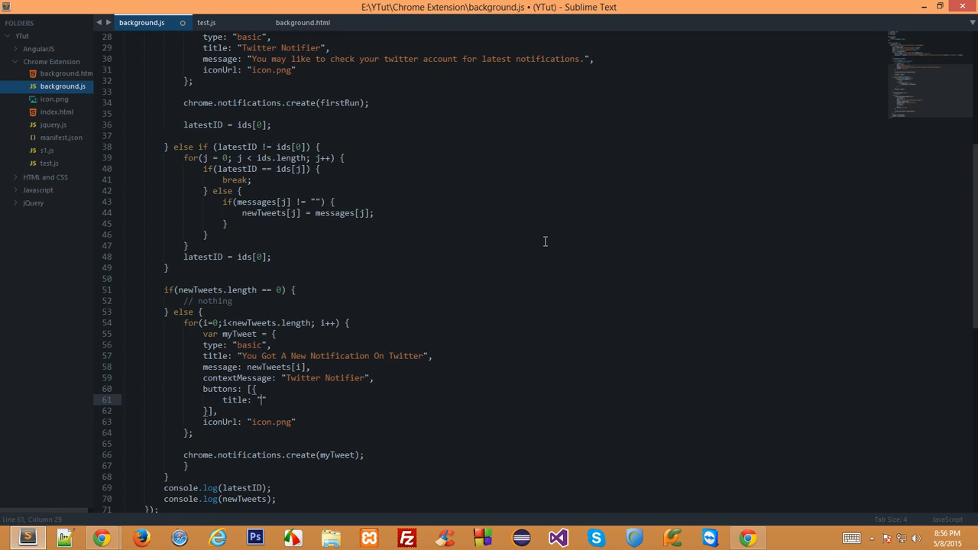
text(Open Link",)
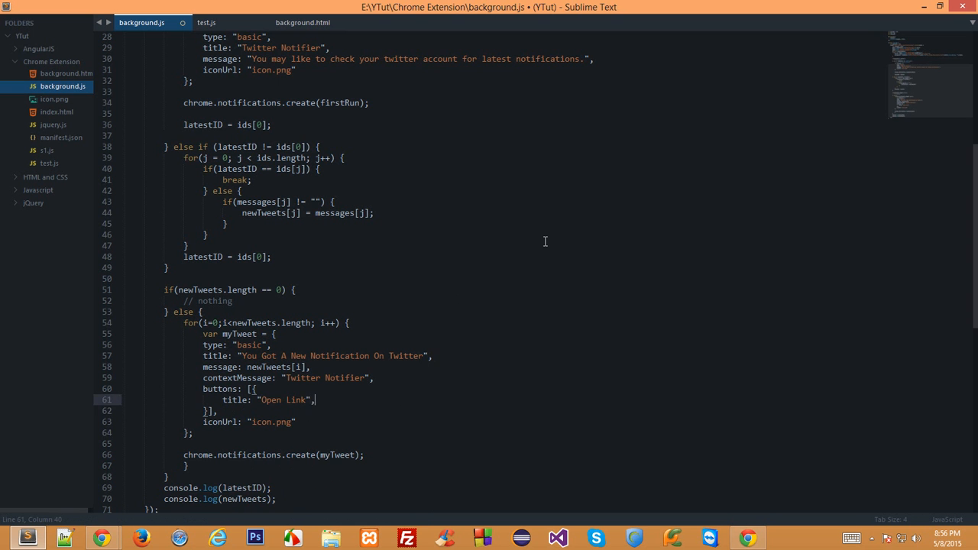
text(icon: "..//...//)
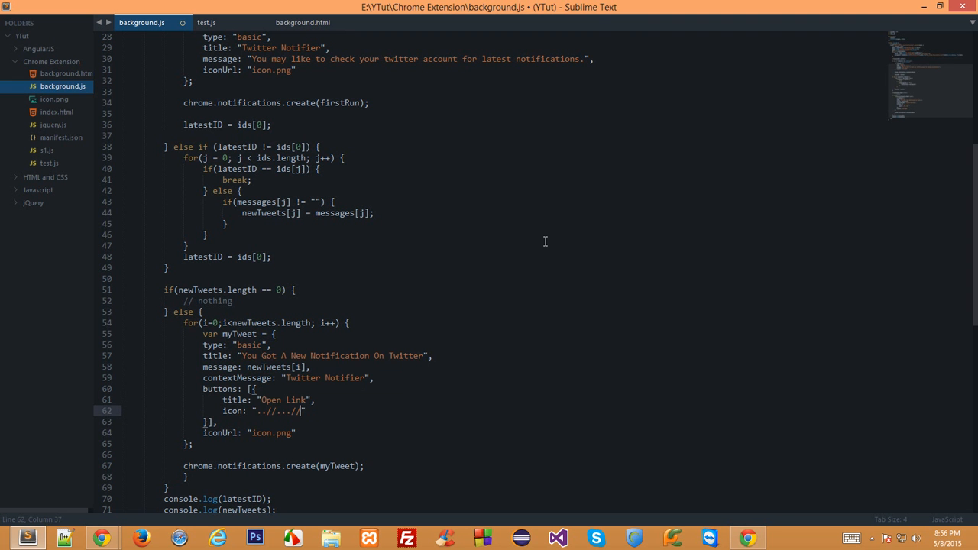
key(backspace)
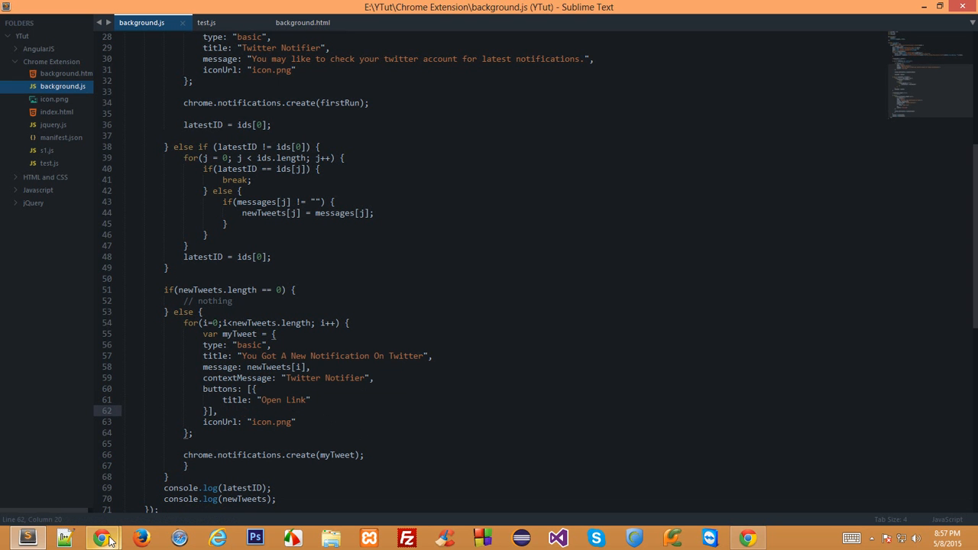
click(104, 538)
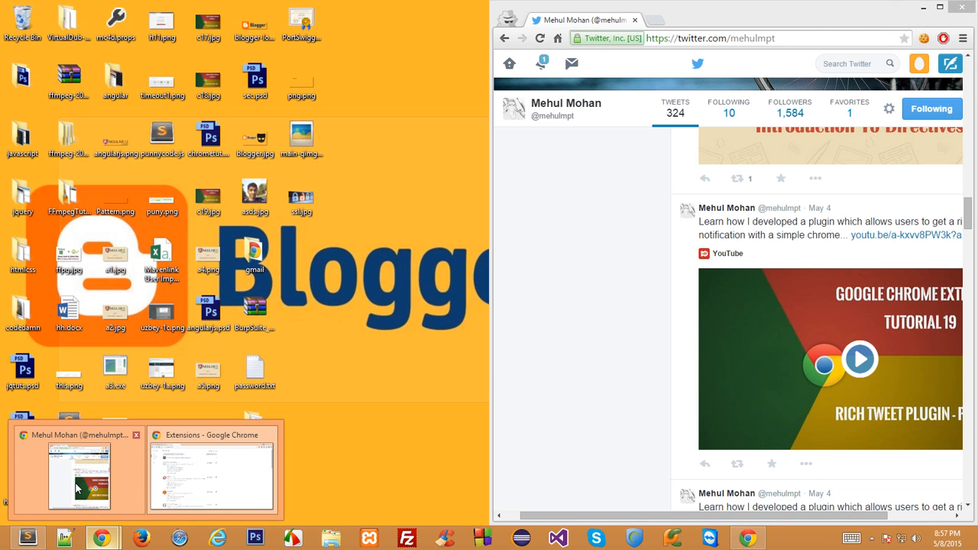
Retweet the plugin tweet from the profile and confirm the background console logs the retweet notification.
click(211, 473)
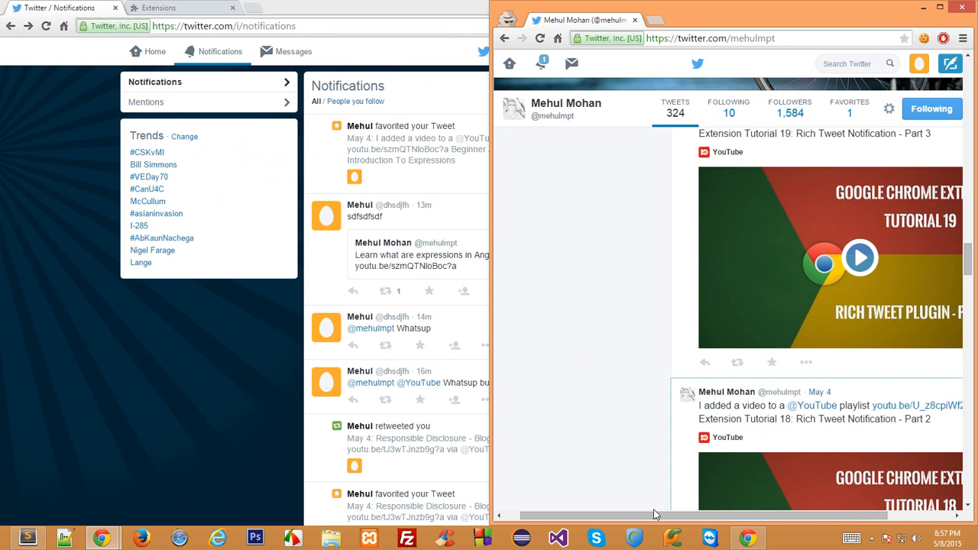
scroll(down, 3)
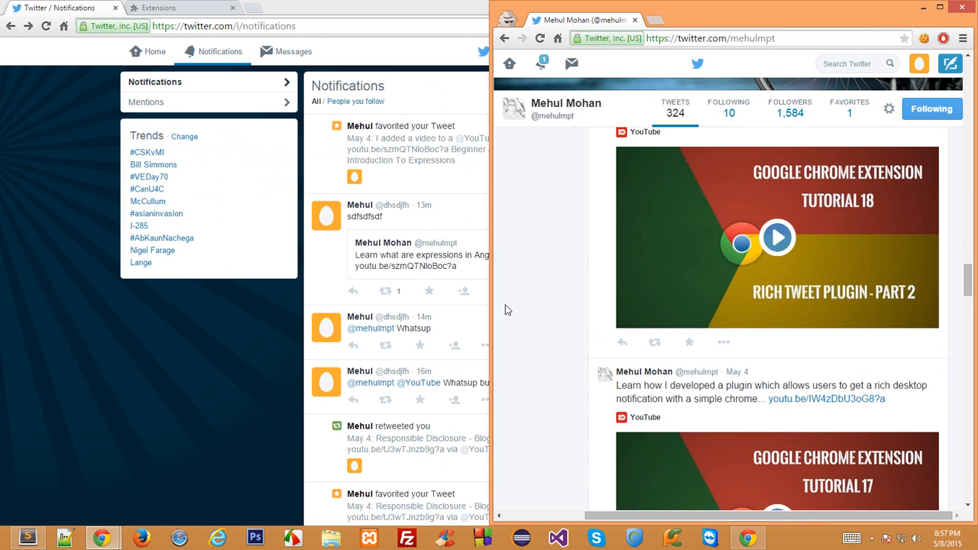
scroll(down, 3)
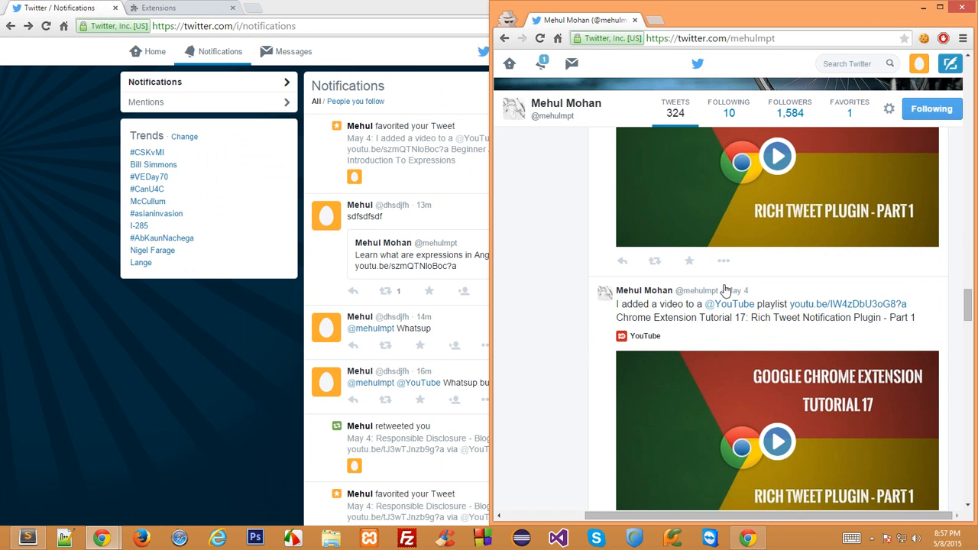
click(654, 262)
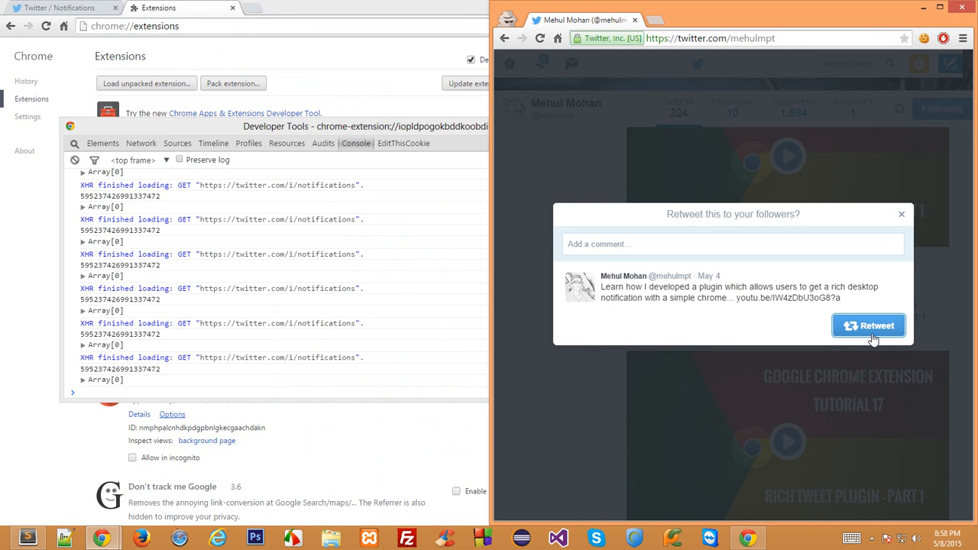
click(868, 324)
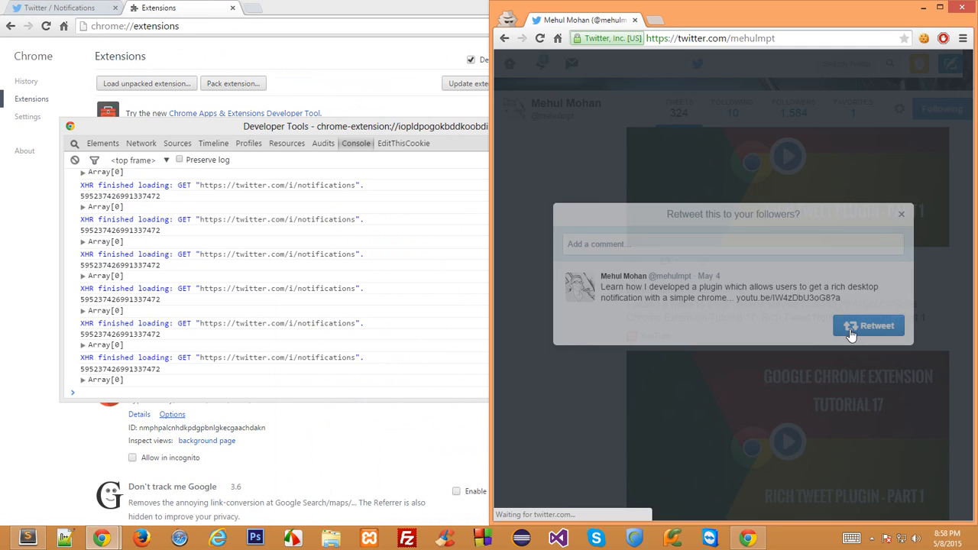
click(868, 325)
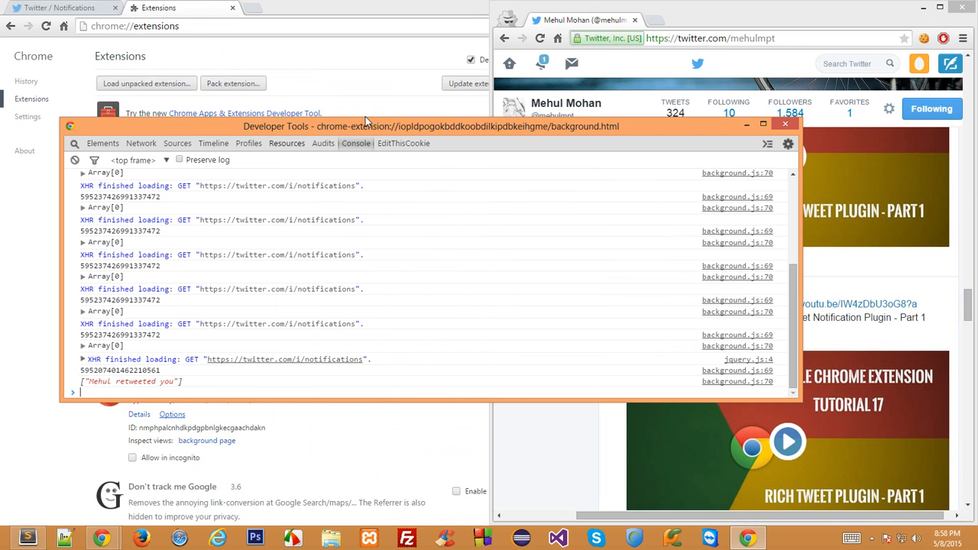
click(786, 124)
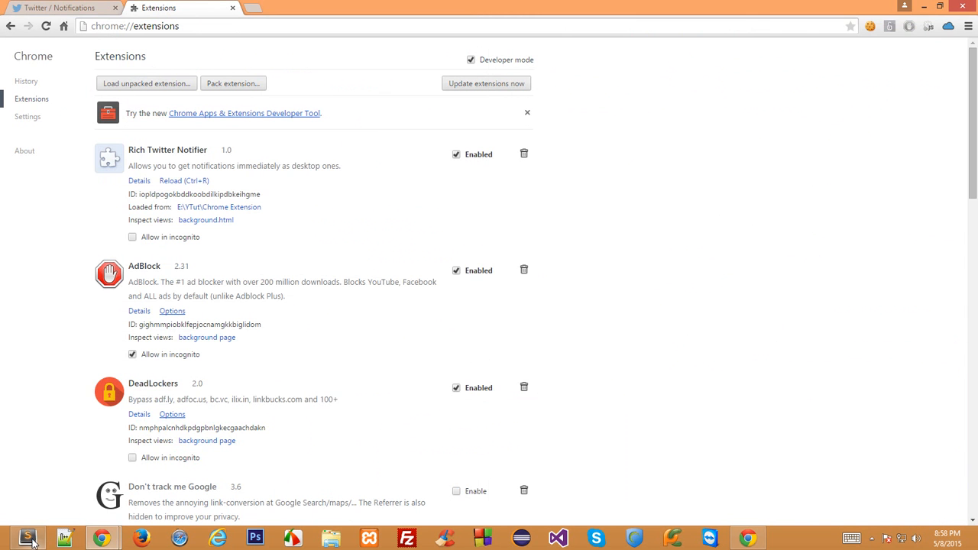
click(28, 539)
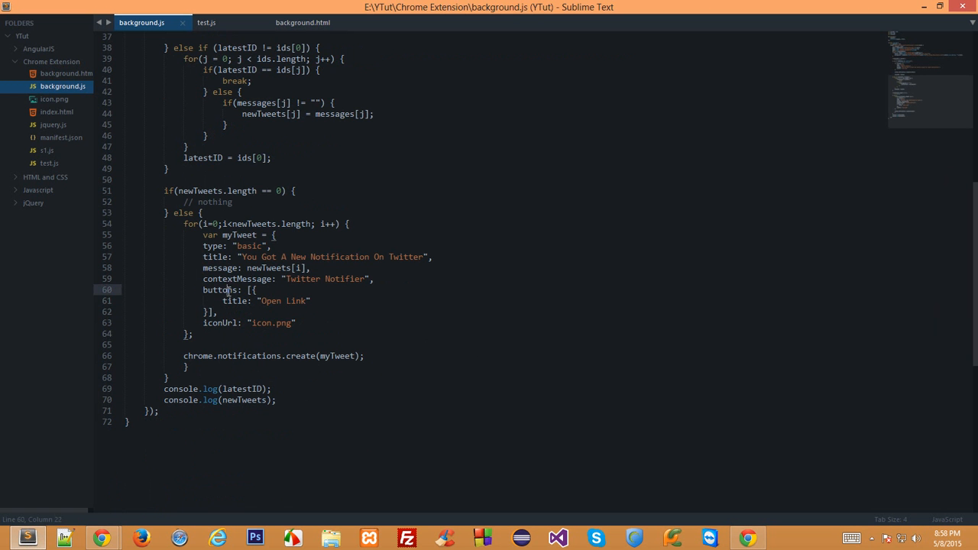
double_click(270, 299)
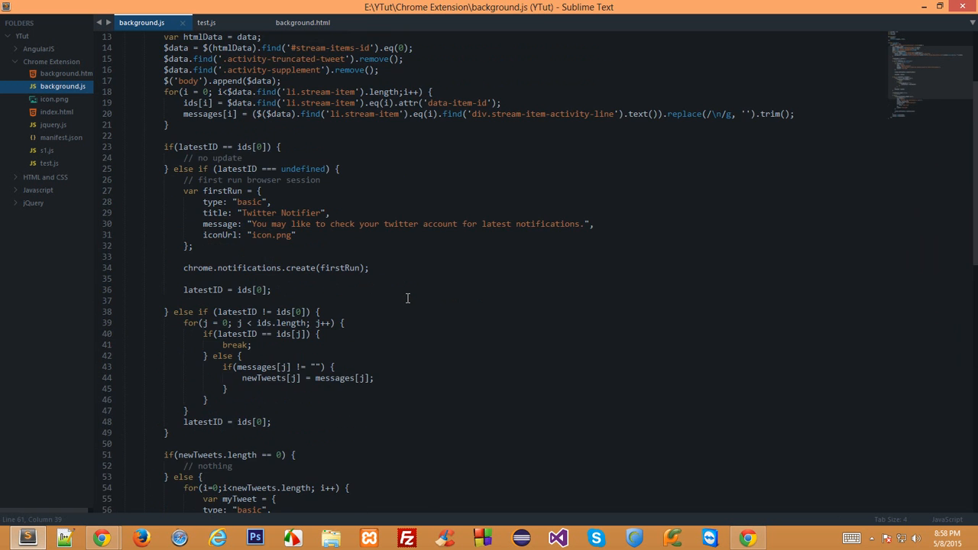
scroll(down, 3)
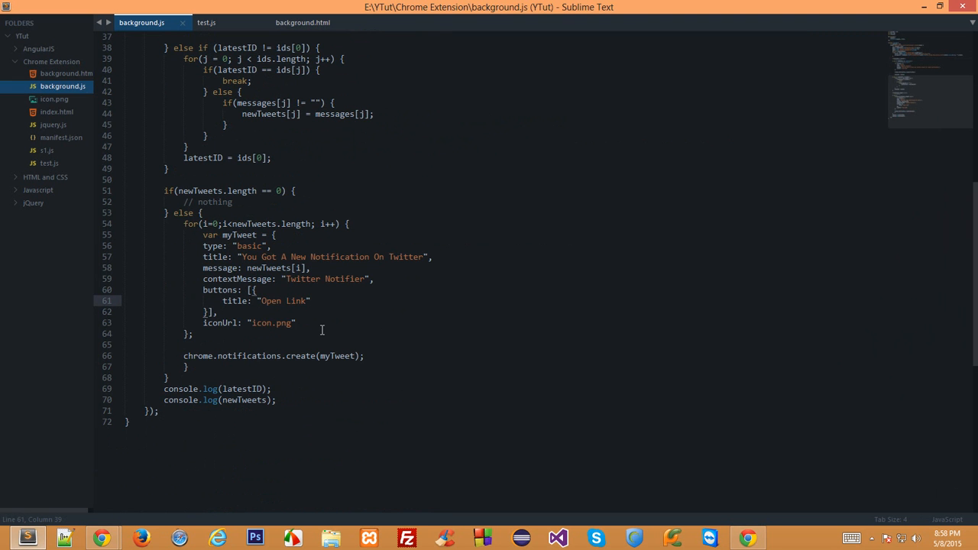
click(281, 300)
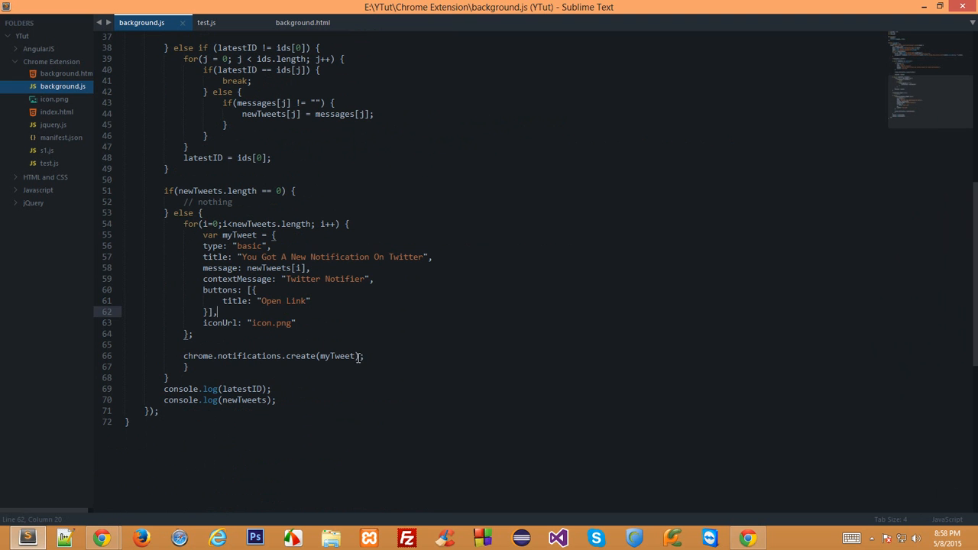
mouse_move(410, 324)
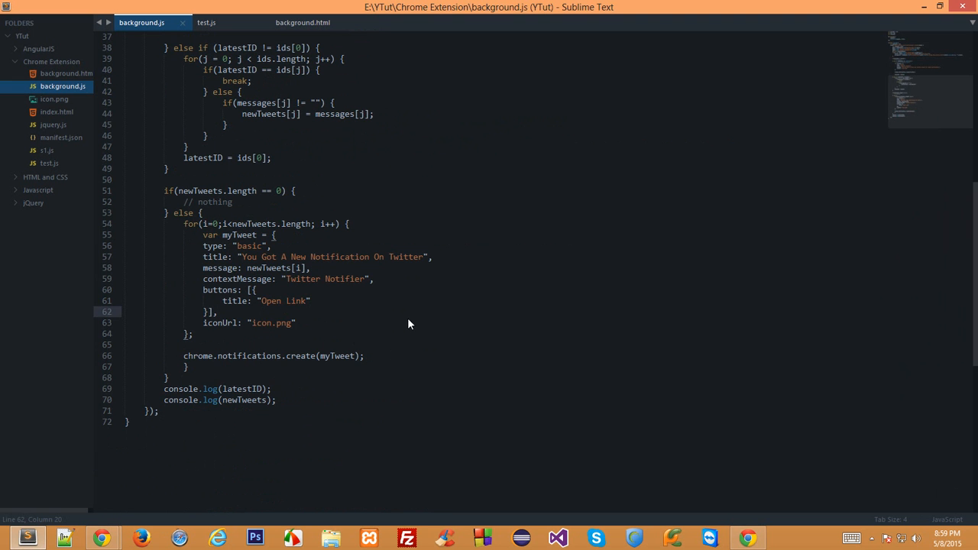
Write a chrome.notifications.onButtonClicked.addListener(function() { }) stub above the create call.
key(enter)
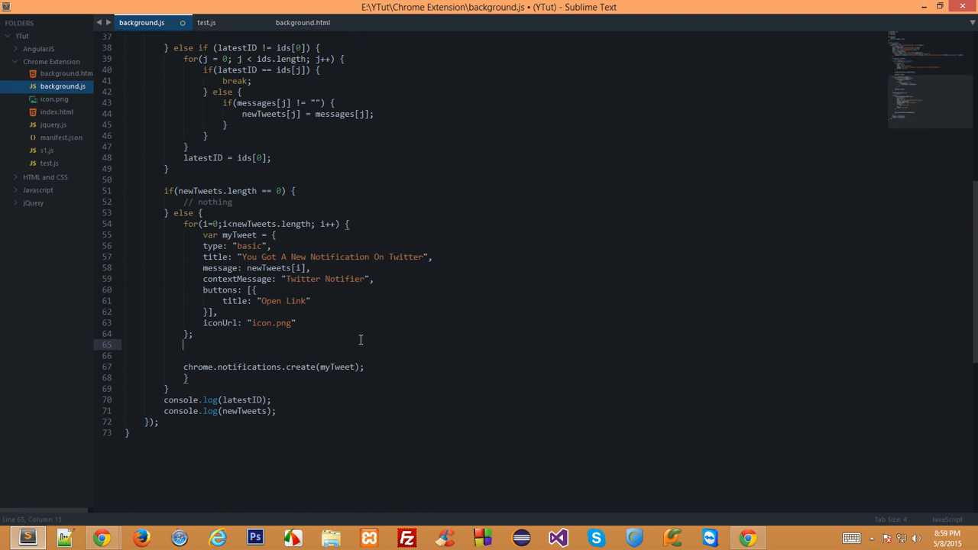
text(chrome.)
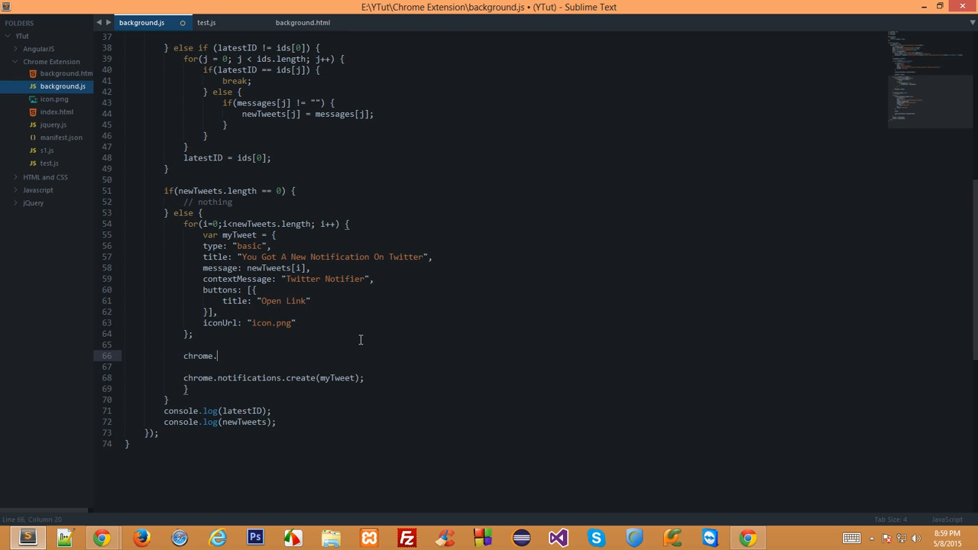
text(notif)
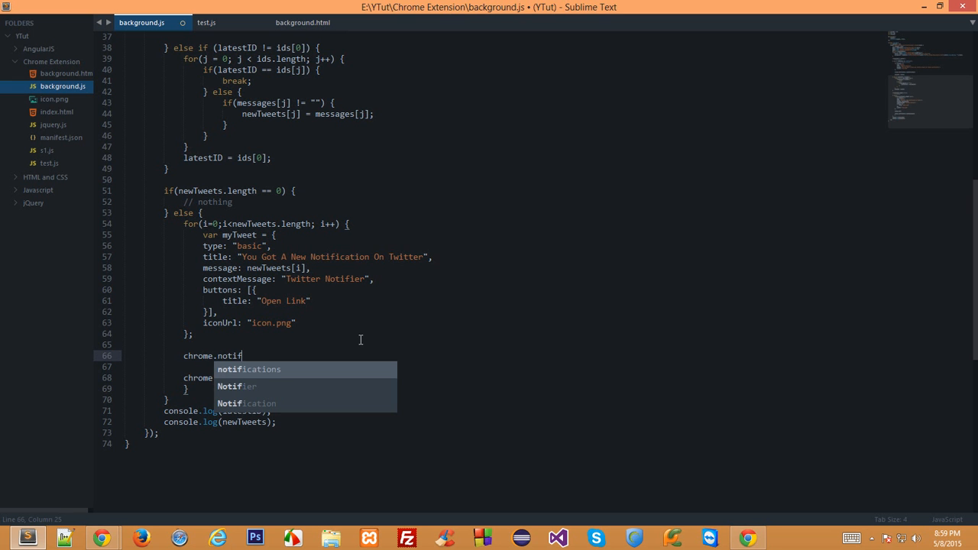
text(ications.on)
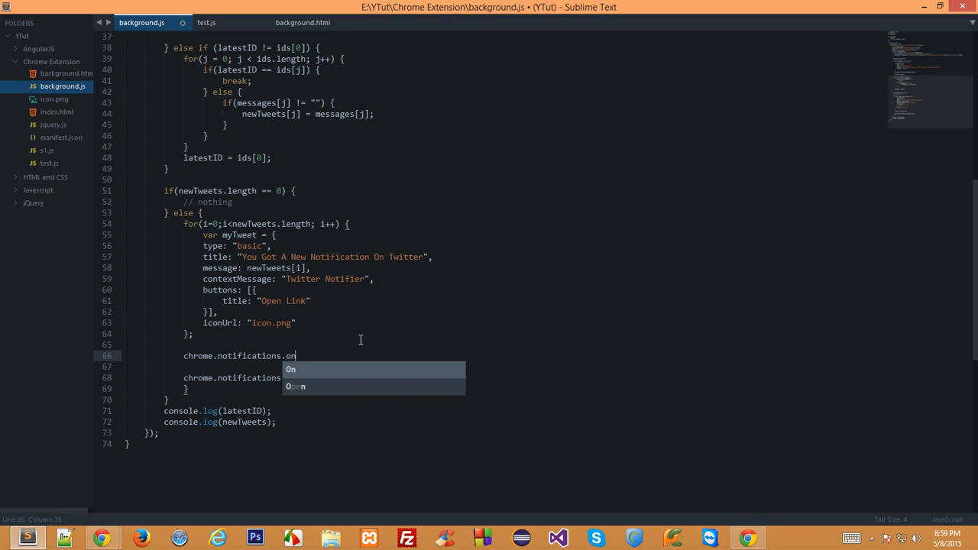
text(ButtonClicked.)
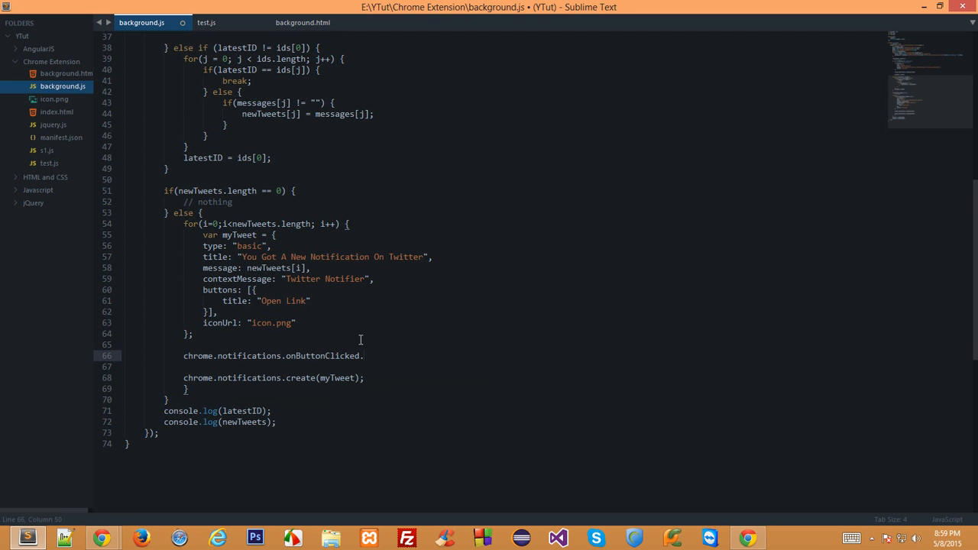
text(addL)
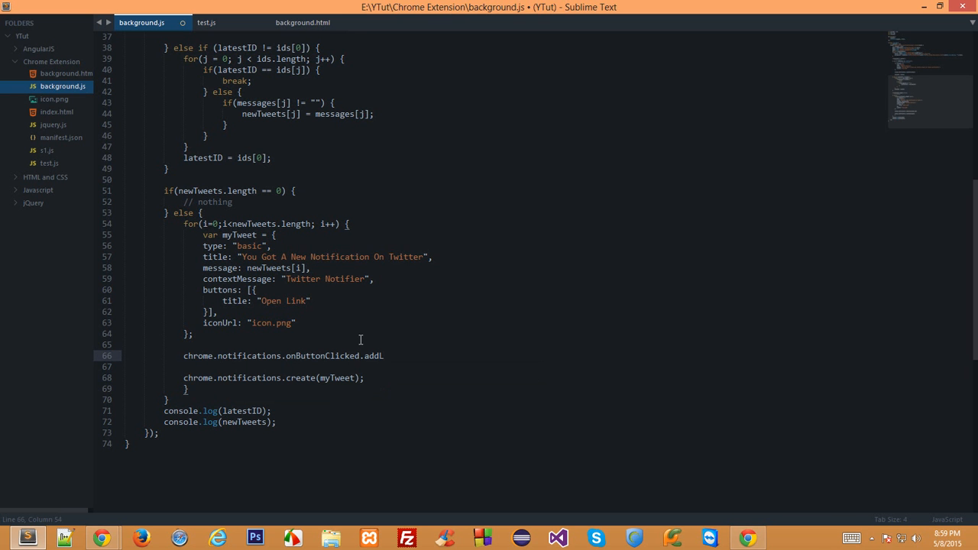
text(istener)
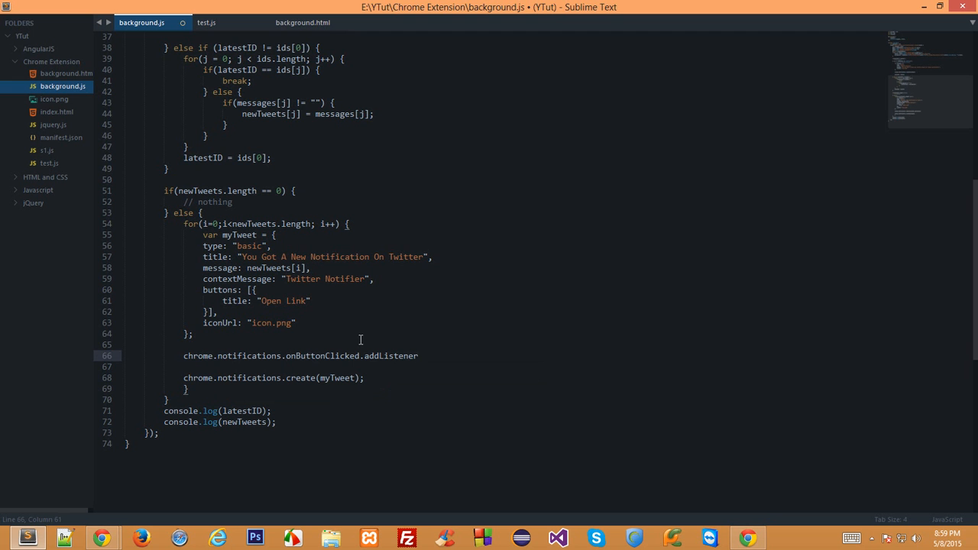
text((function))
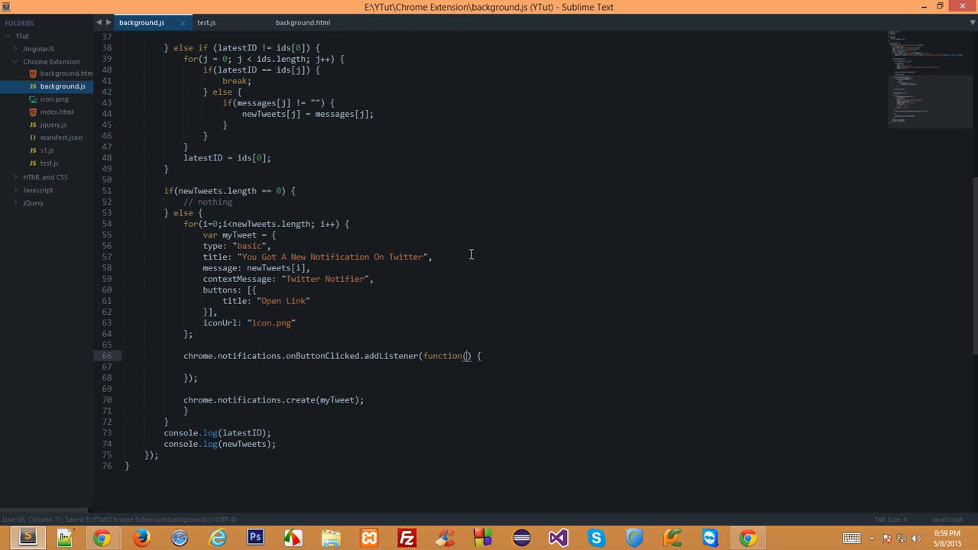
text(notificationID, ..)
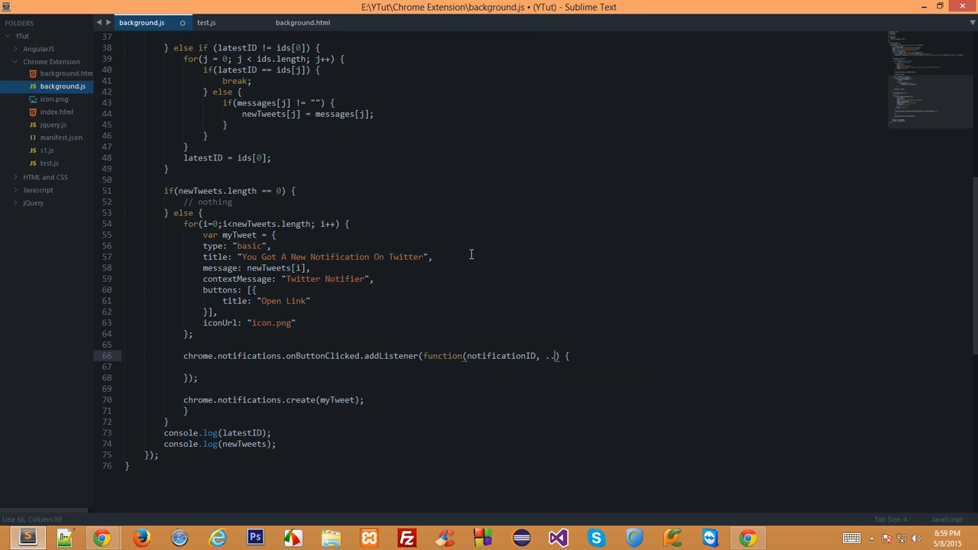
key(BackSpace)
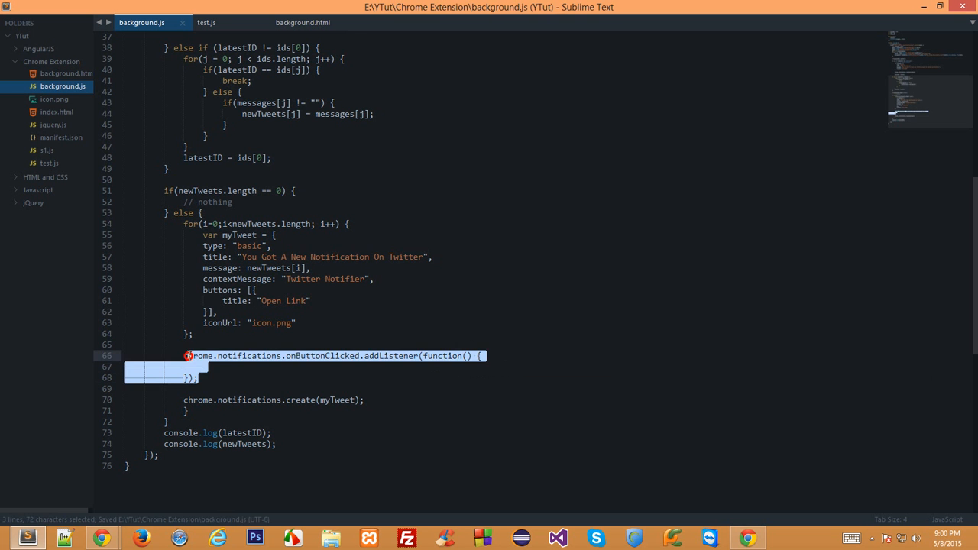
click(202, 367)
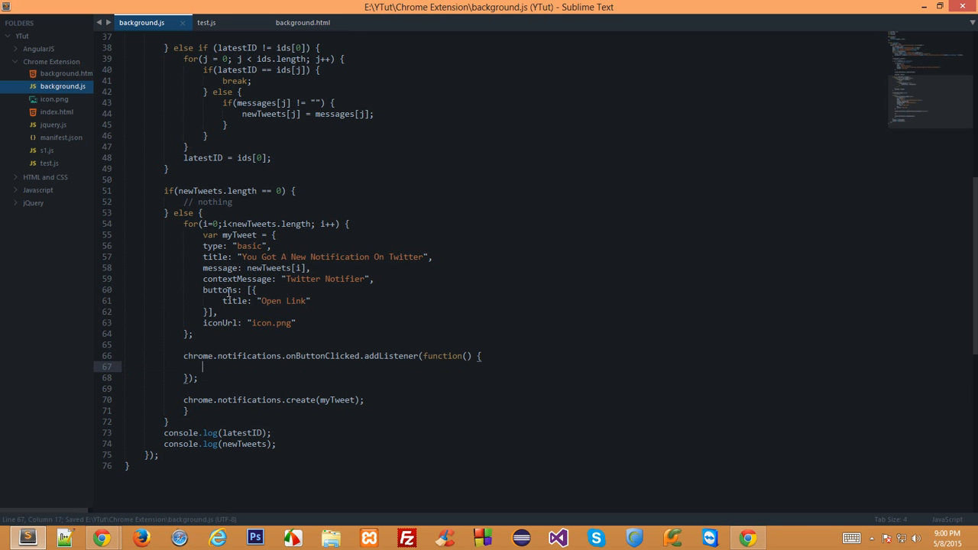
click(220, 291)
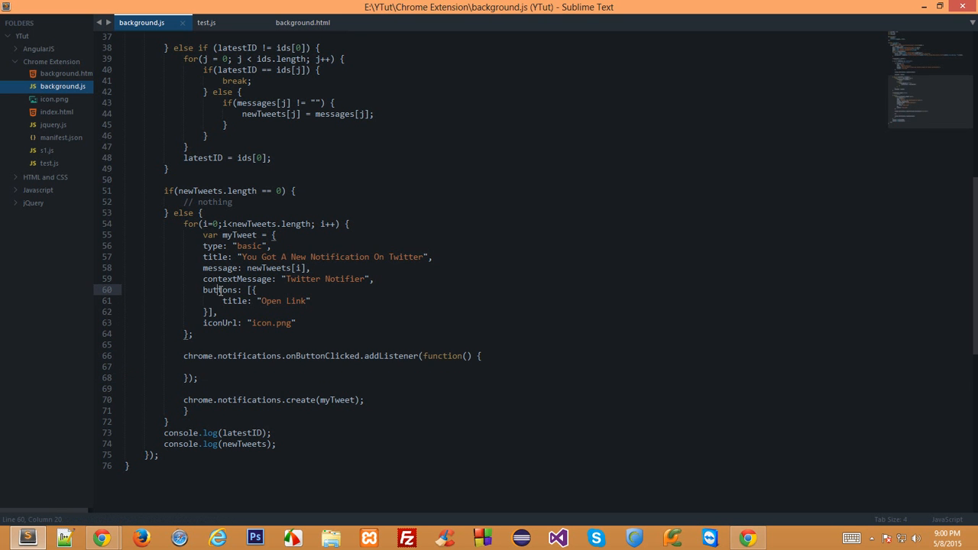
double_click(271, 300)
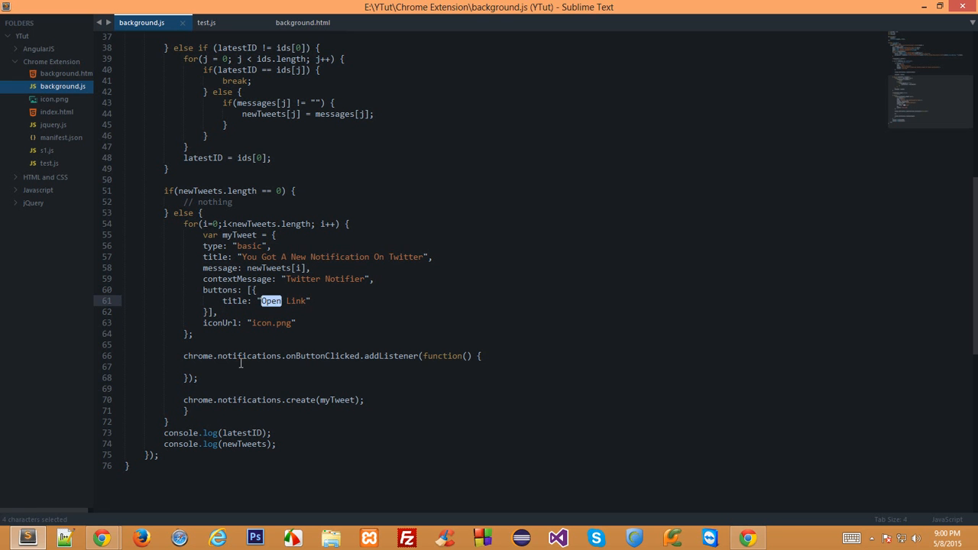
text(window.)
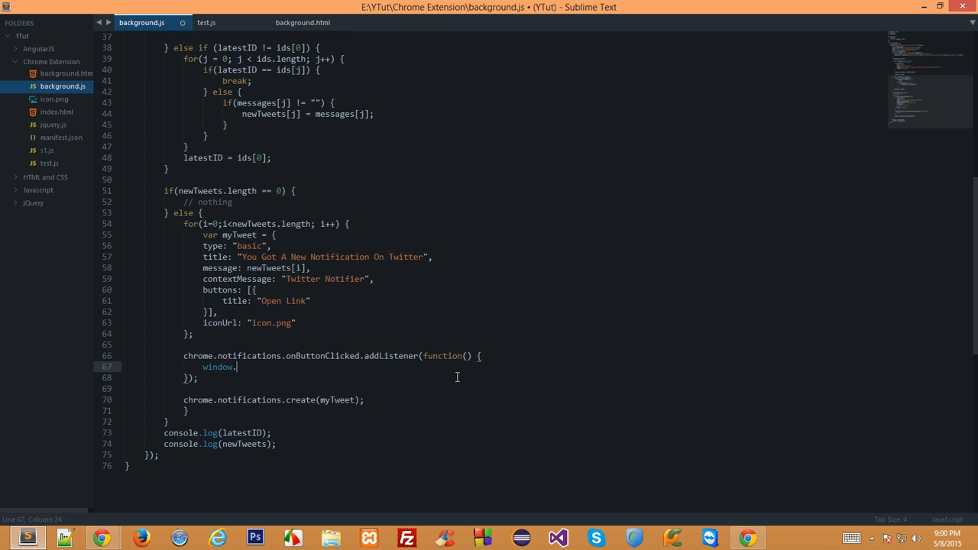
text(open())
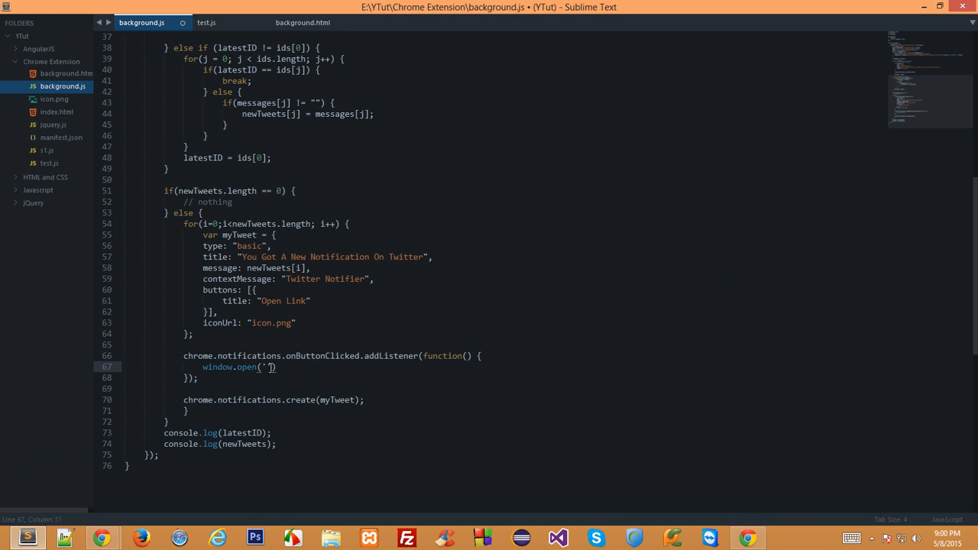
text(https://twitter.com/i/notifications)
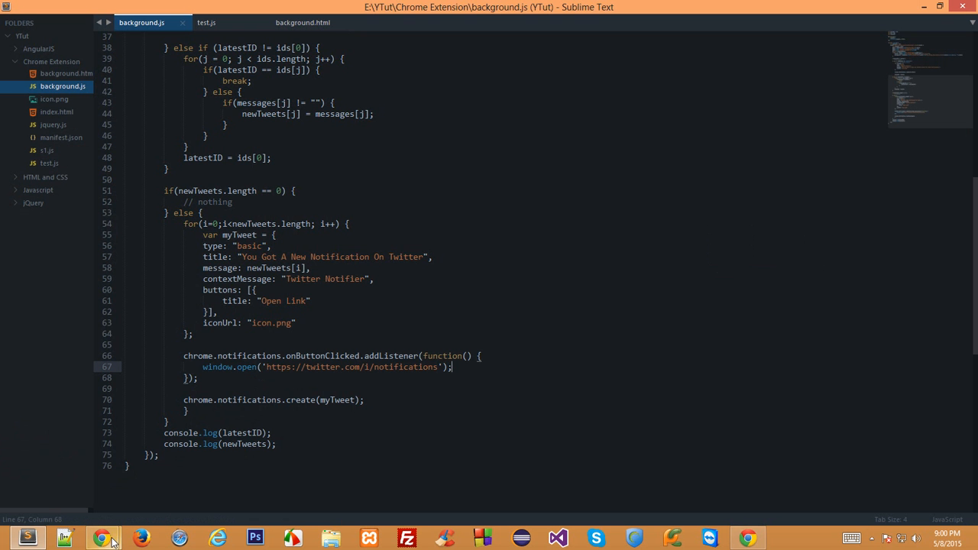
mouse_move(104, 539)
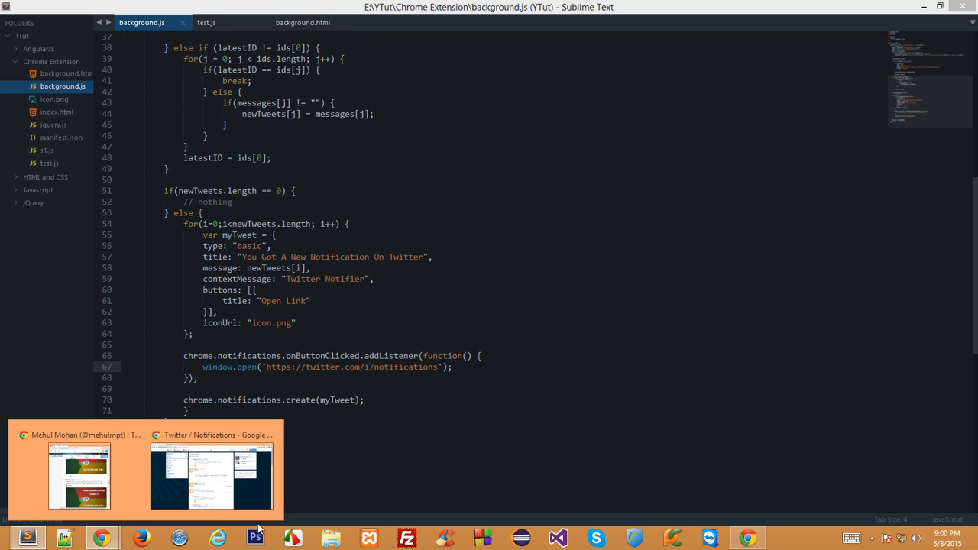
Bring Chrome to the front and reload the Rich Twitter Notifier extension.
click(80, 475)
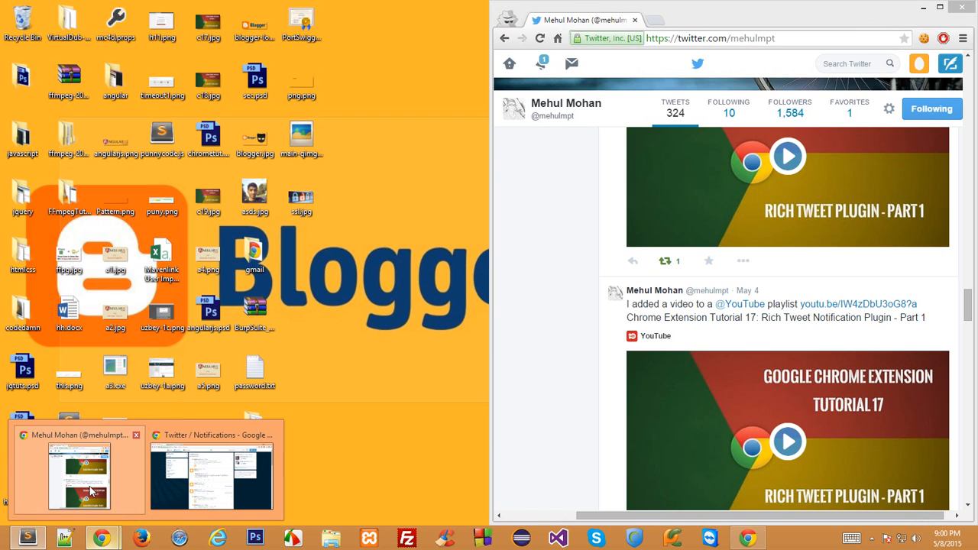
mouse_move(137, 492)
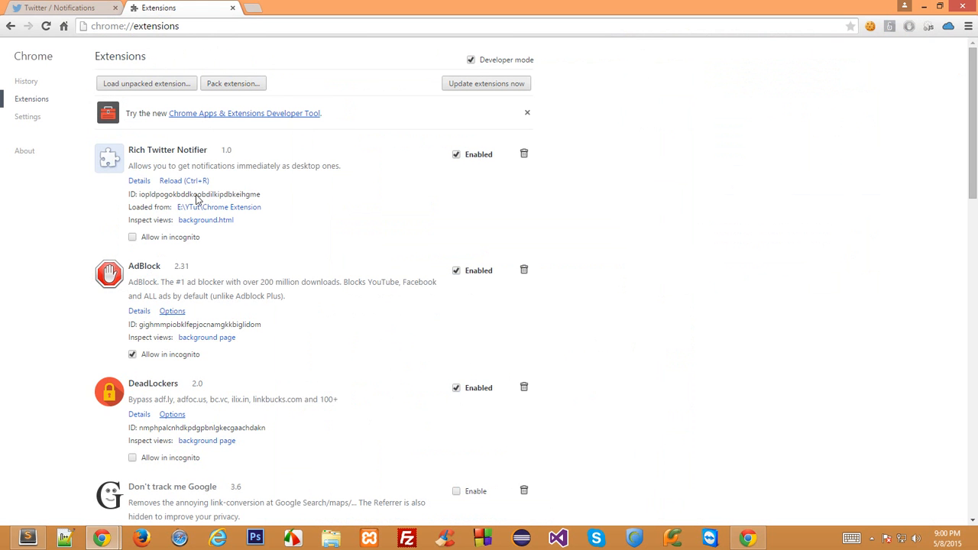
click(455, 153)
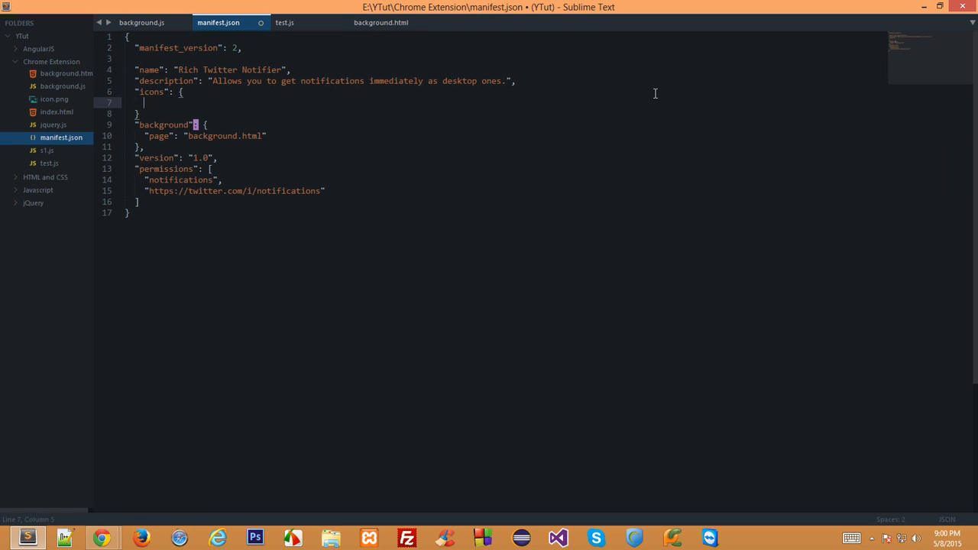
Add an "icons" entry in manifest.json mapping icon sizes to icon.png.
text("")
click(505, 113)
text(,)
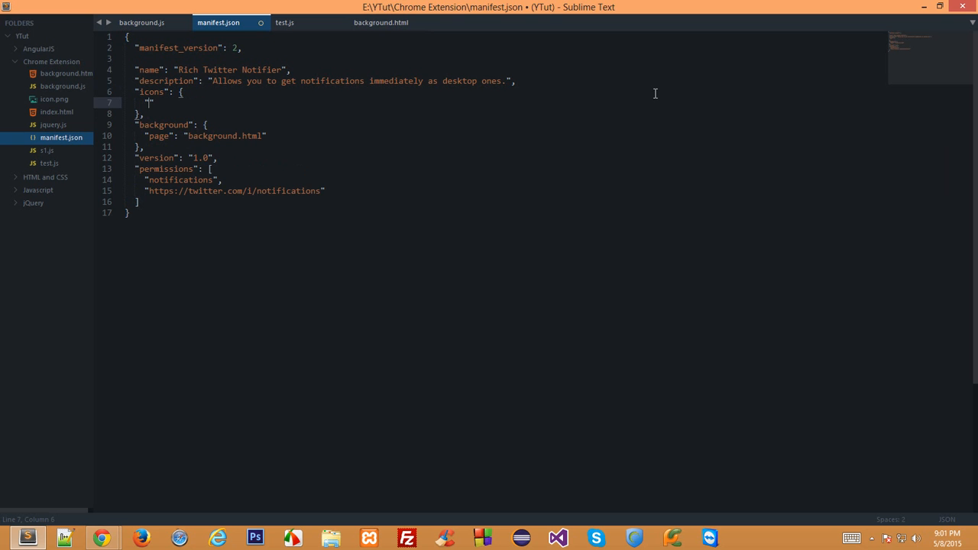
text(32":)
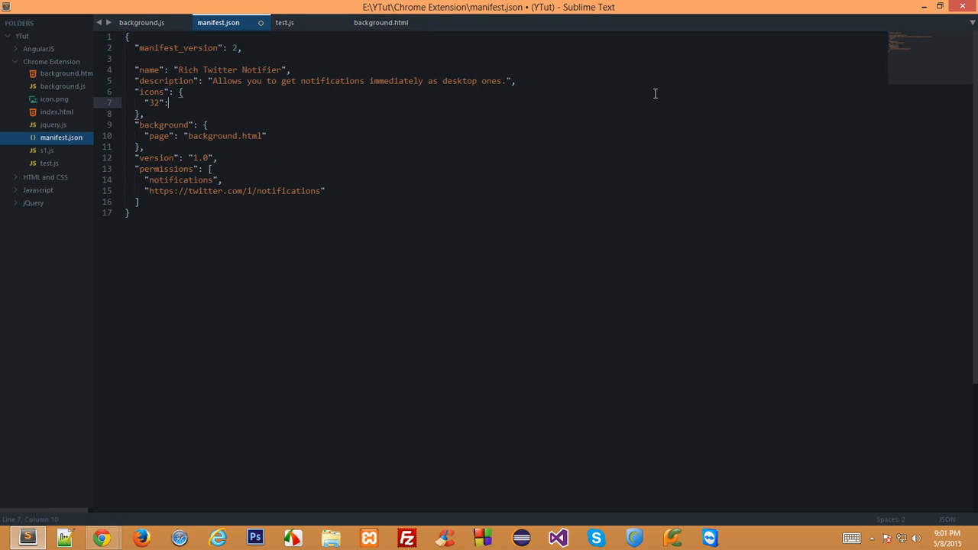
text(icon.png",)
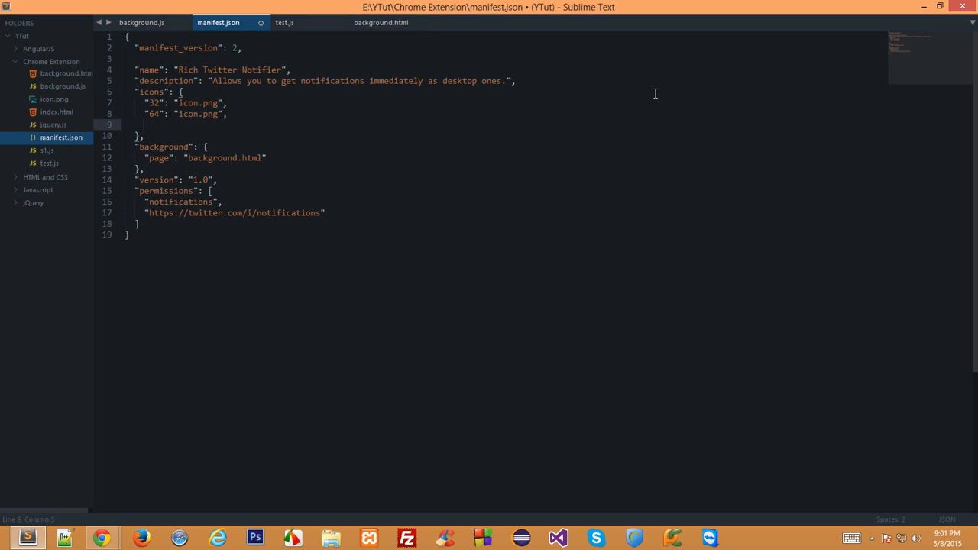
text("16")
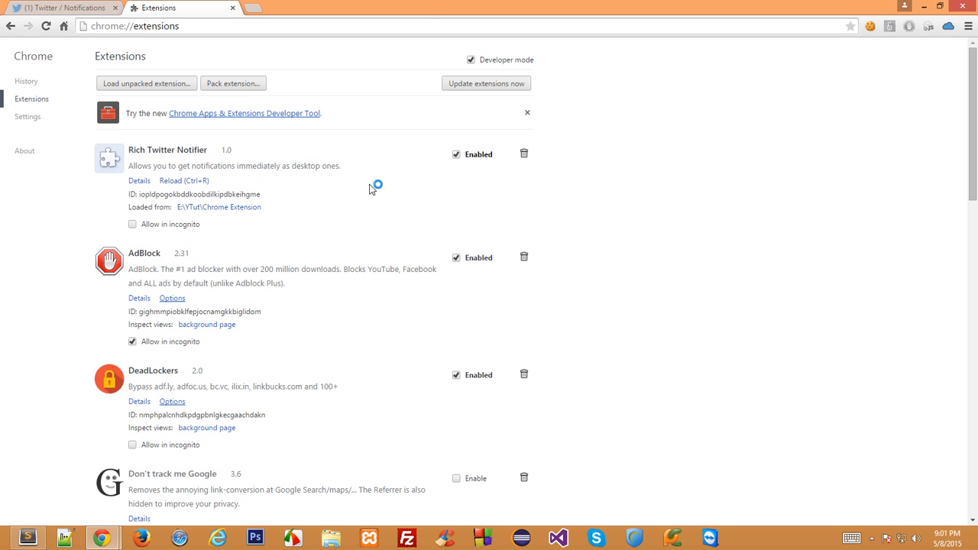
Reload Rich Twitter Notifier to show its bird icon, dismiss its welcome notification, and scroll the Twitter profile.
click(183, 180)
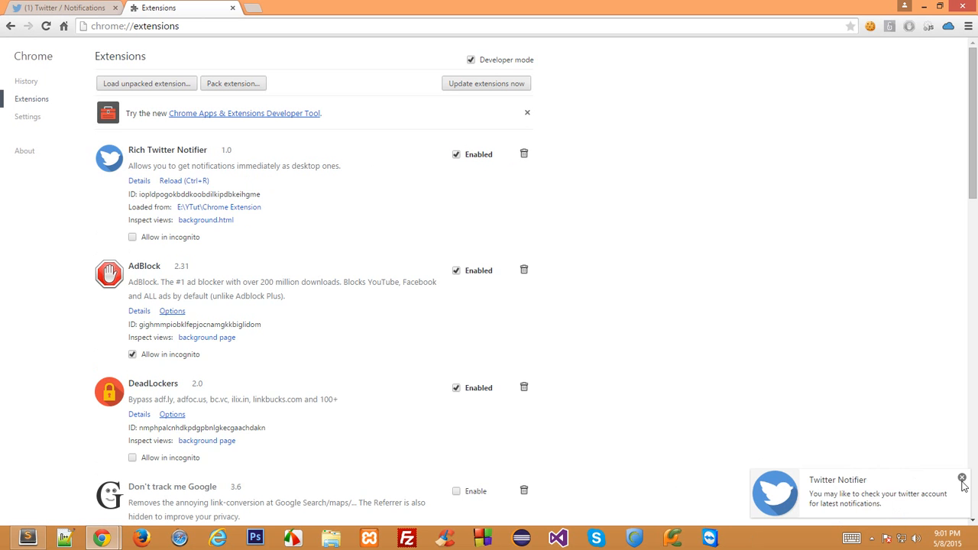
click(455, 154)
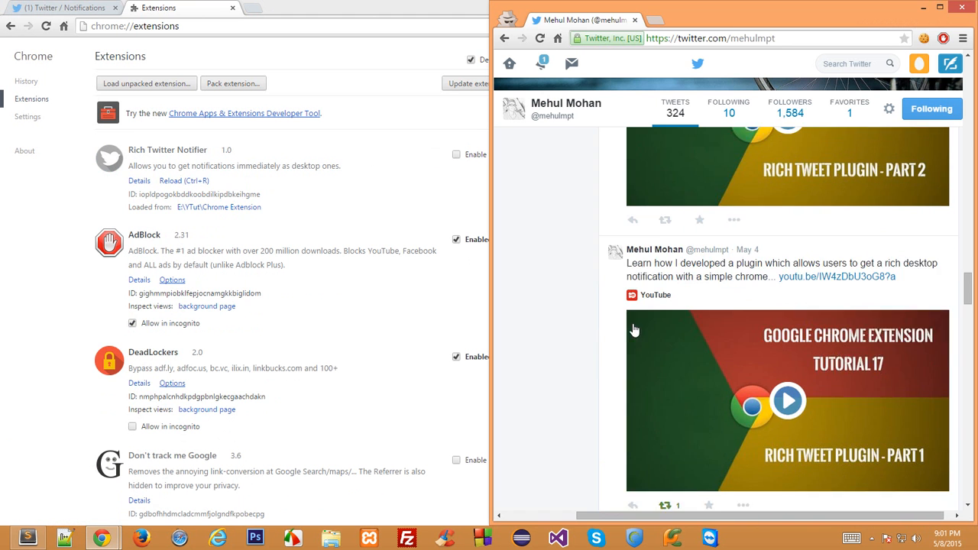
scroll(down, 3)
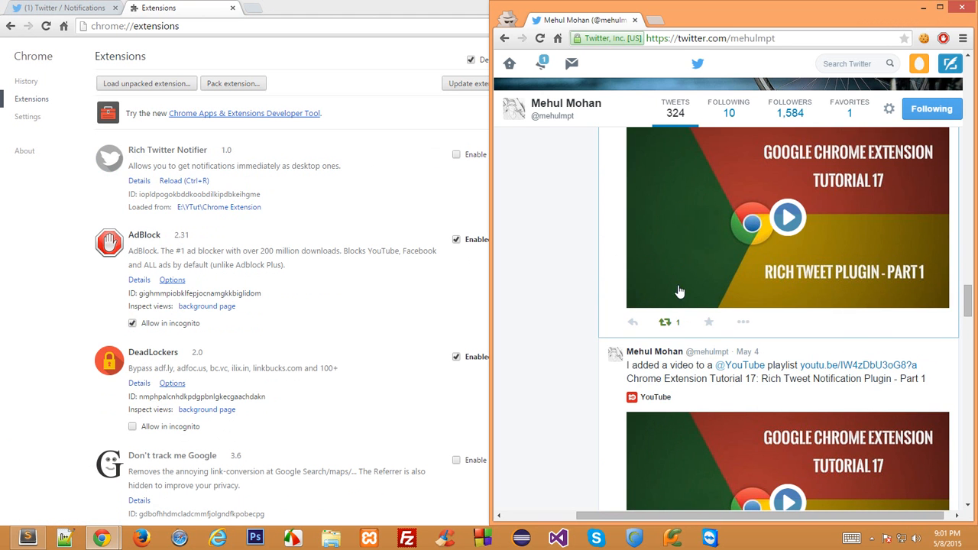
scroll(down, 3)
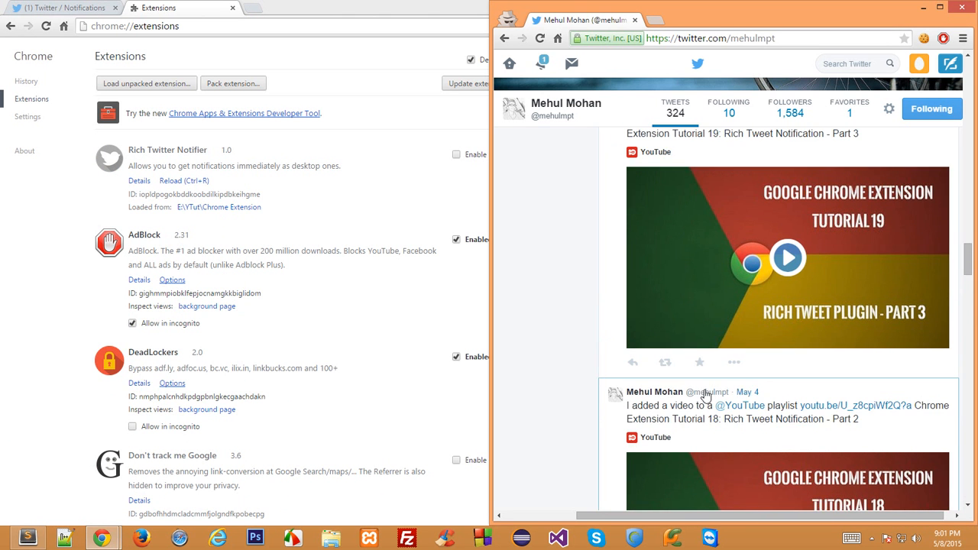
scroll(down, 3)
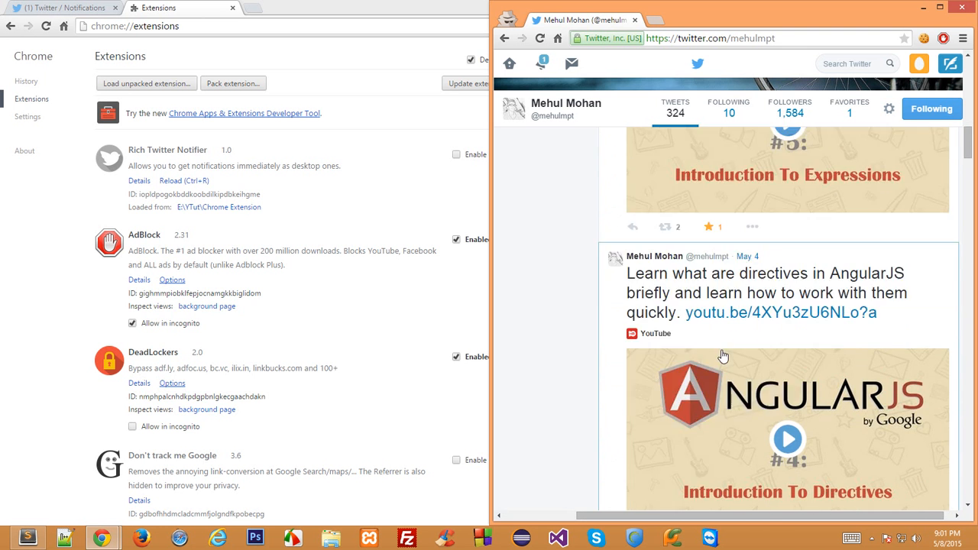
scroll(down, 3)
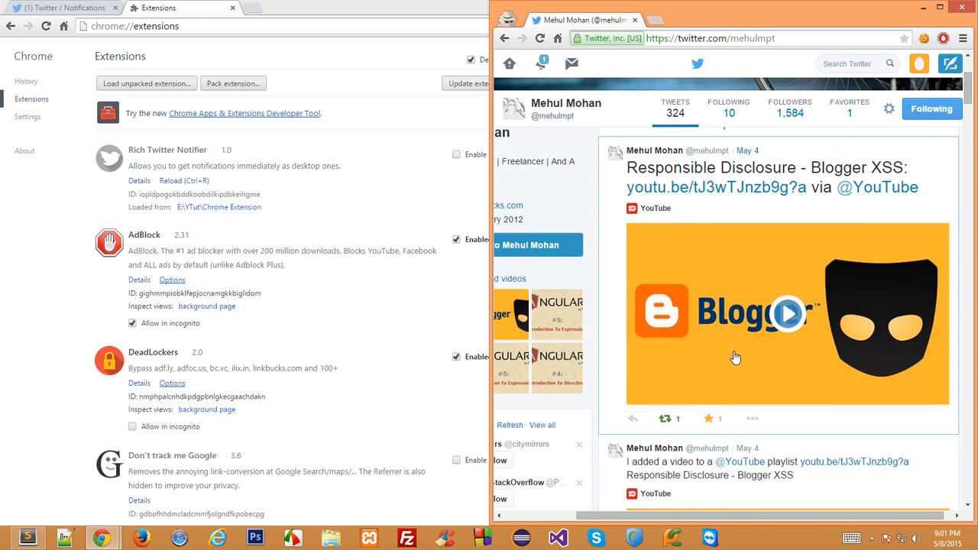
scroll(down, 3)
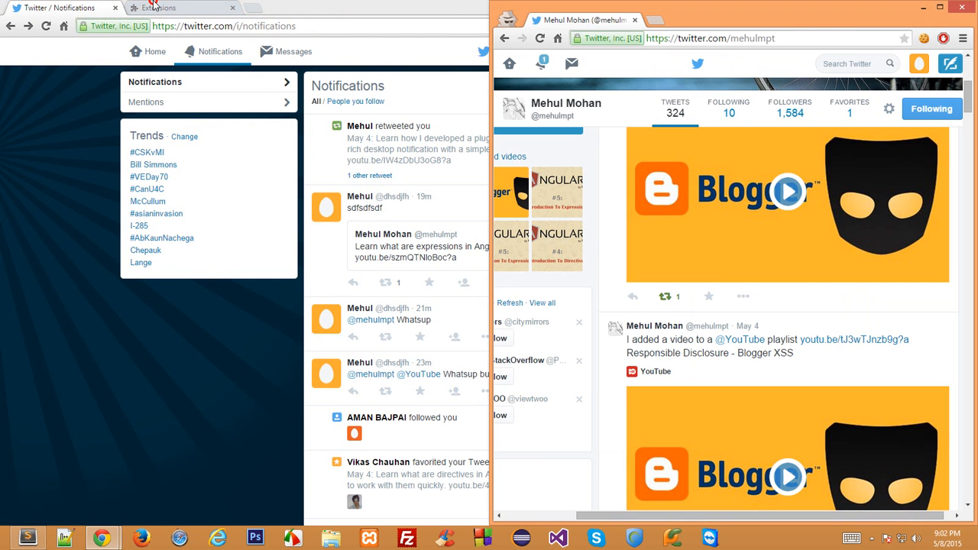
Re-enable Rich Twitter Notifier on the Extensions page so its notification reappears.
click(159, 7)
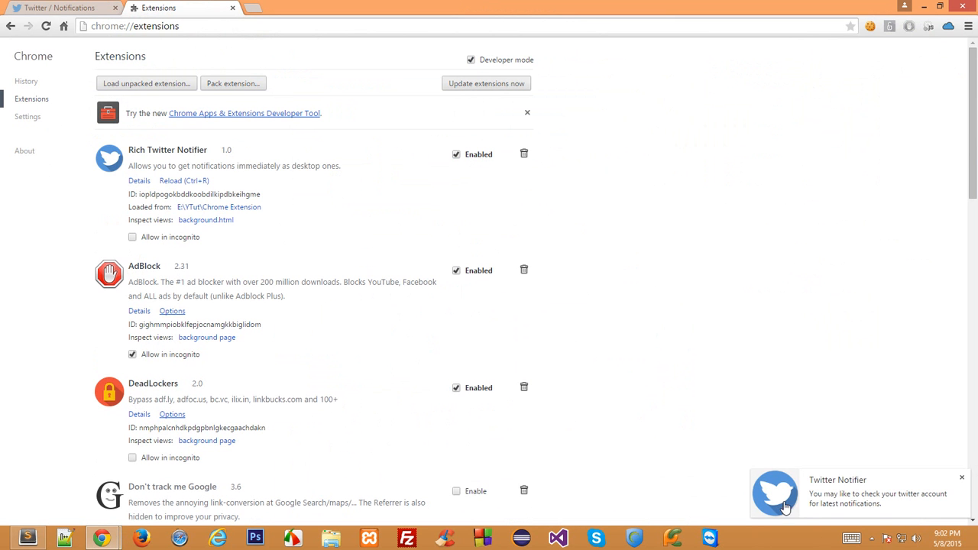
mouse_move(751, 519)
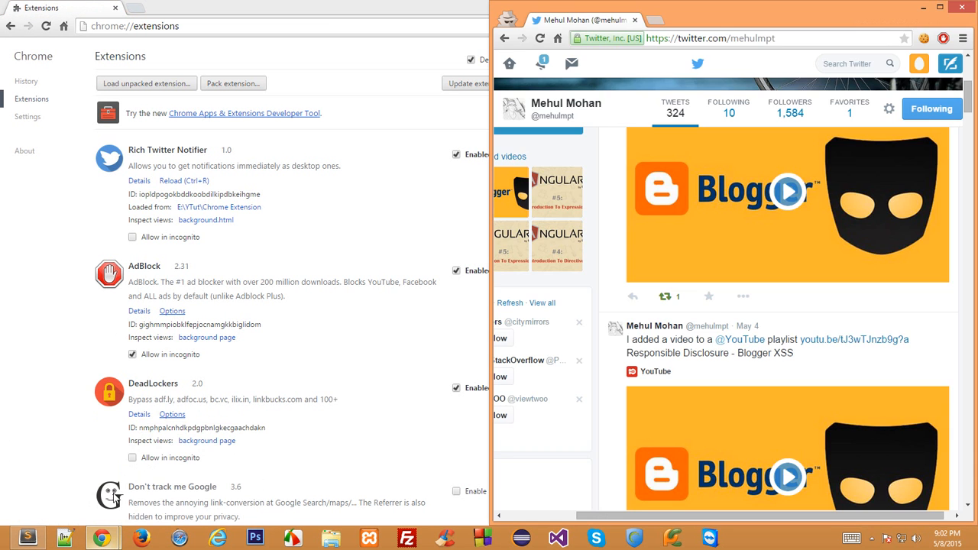
scroll(down, 3)
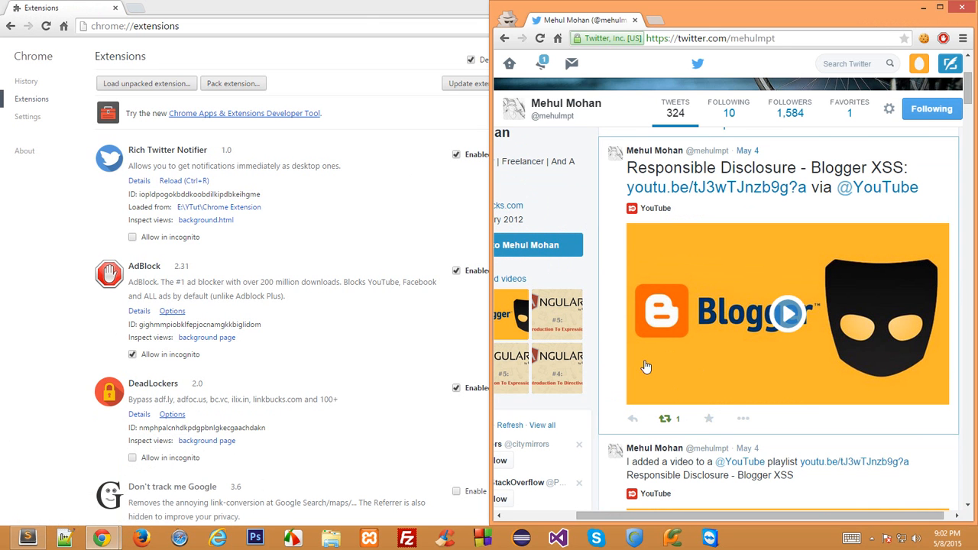
click(709, 418)
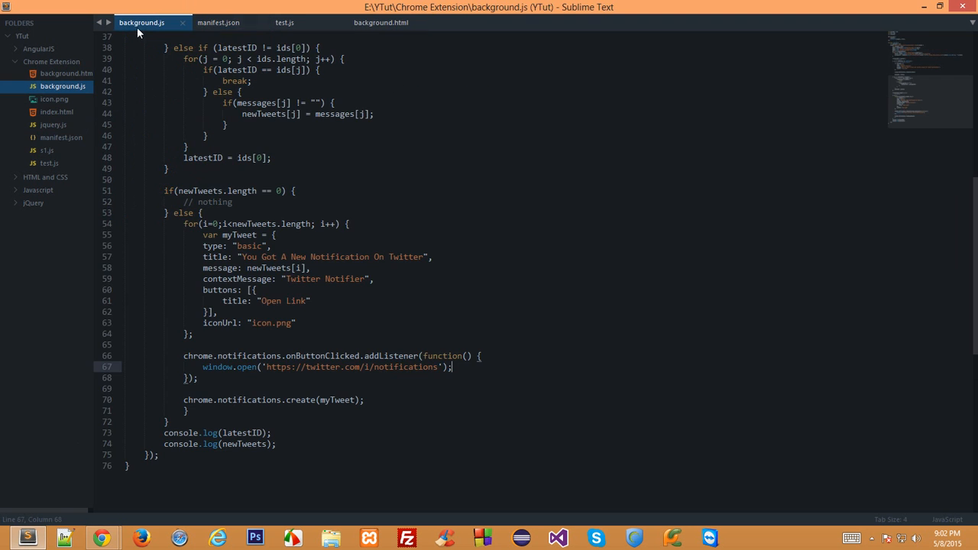
Review the start of background.js, then switch to Chrome's extensions page listing Rich Twitter Notifier.
click(380, 23)
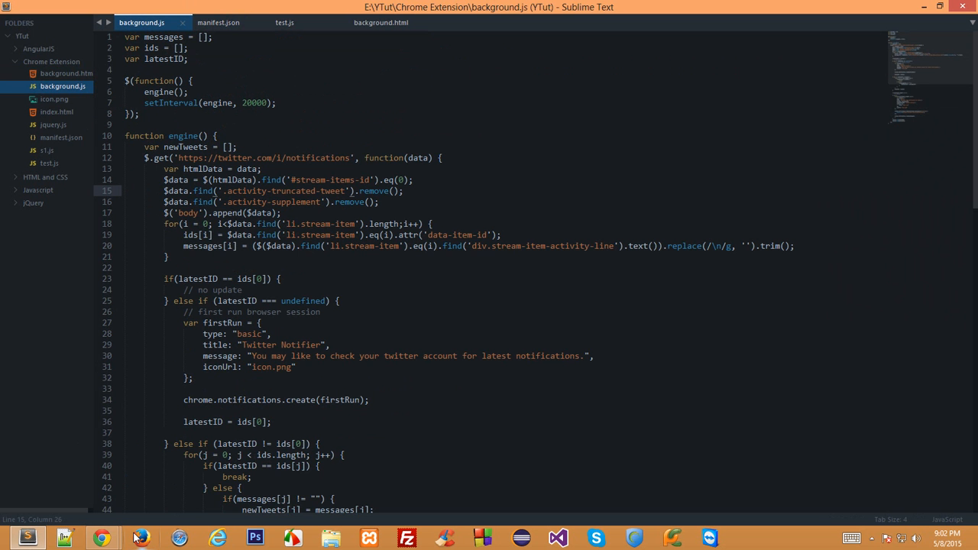
mouse_move(101, 538)
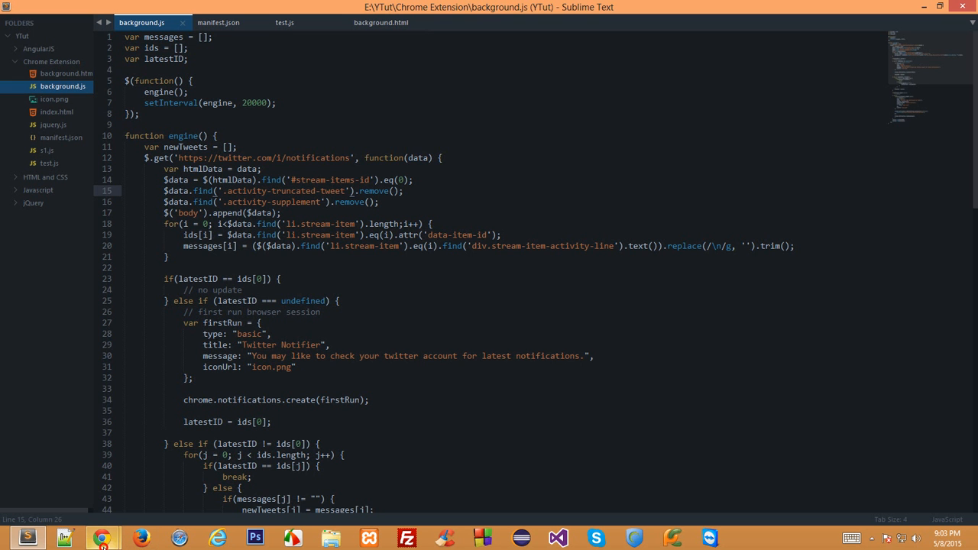
click(102, 538)
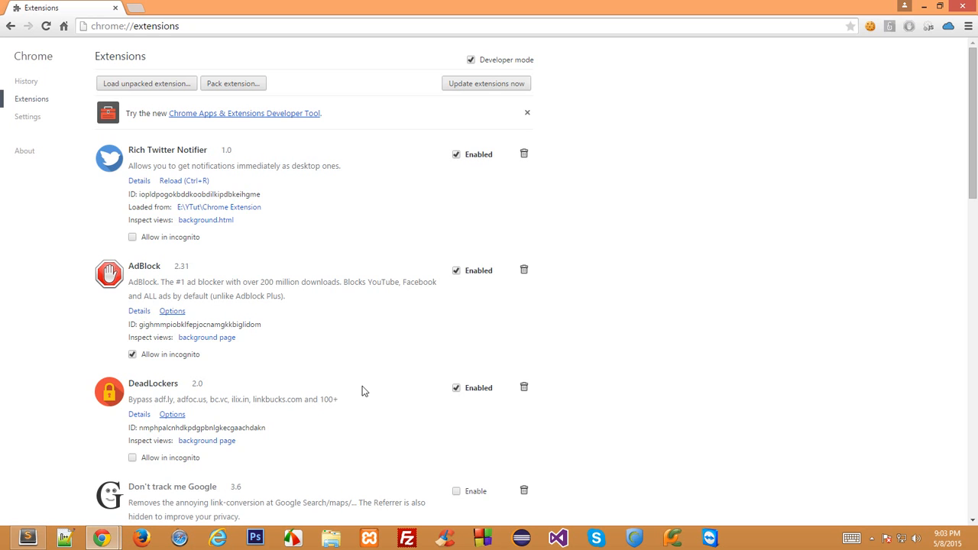
mouse_move(389, 272)
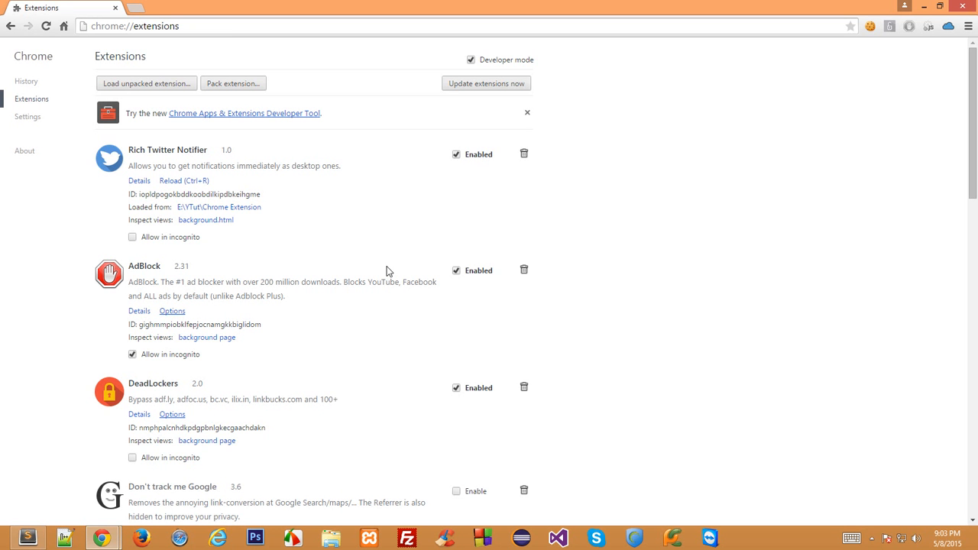
mouse_move(890, 458)
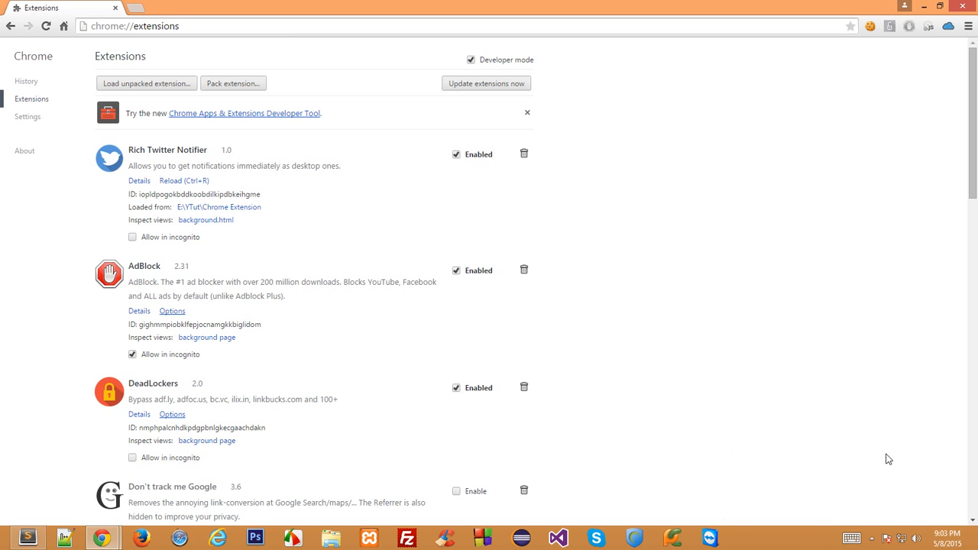
mouse_move(150, 6)
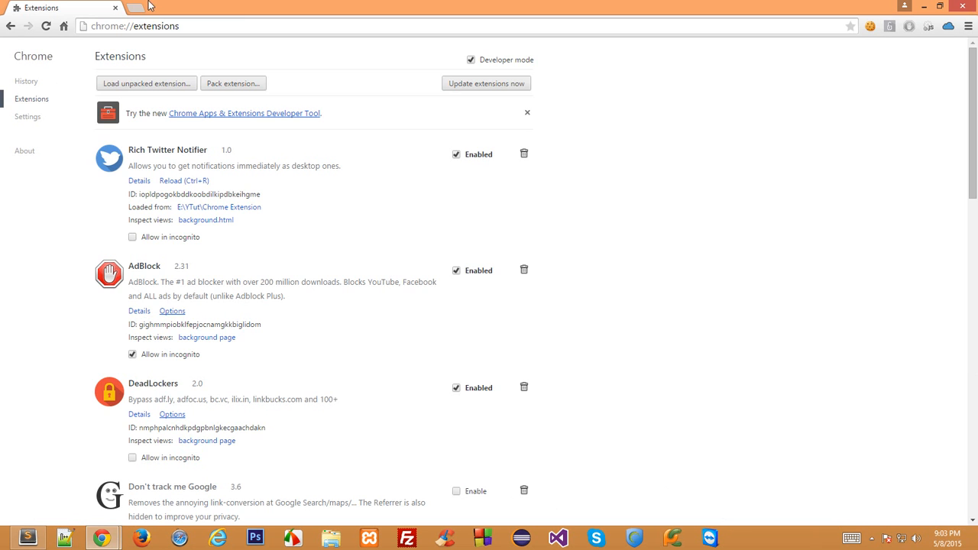
Load twitter.com/i/notifications in a new tab and return to the Extensions tab.
text(twitter.com)
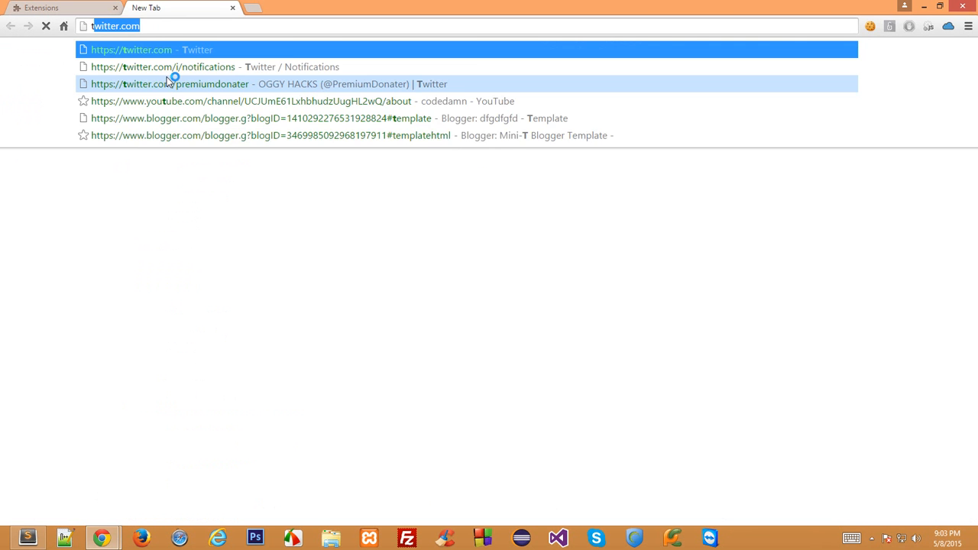
click(162, 67)
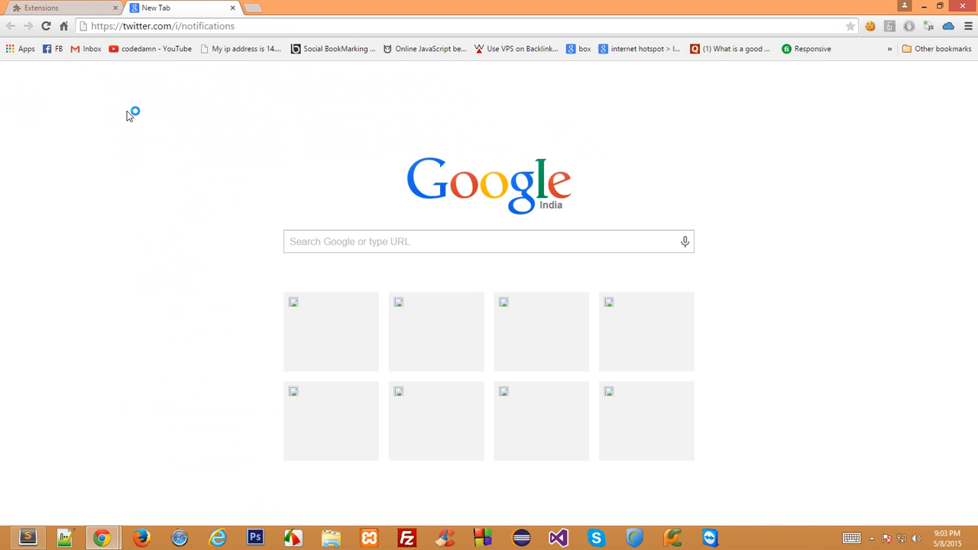
click(61, 7)
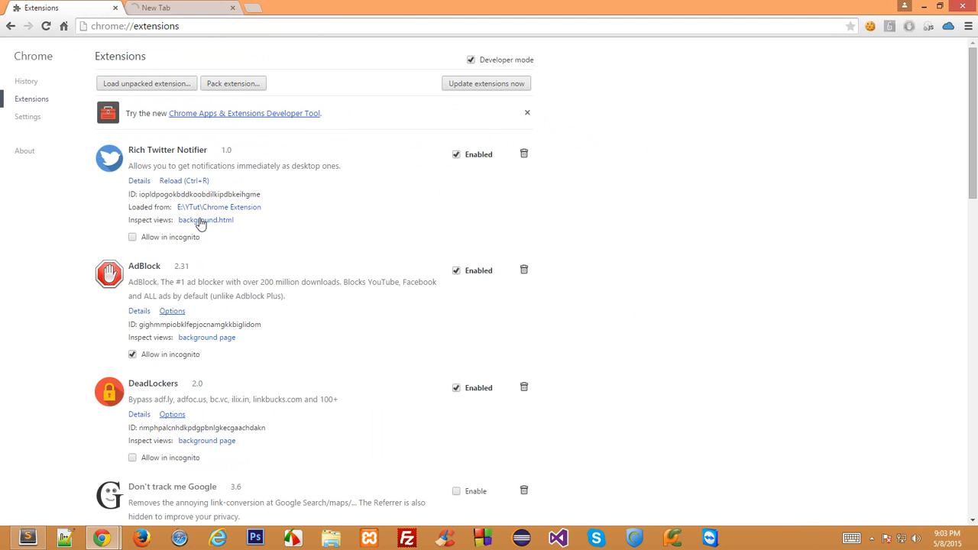
Inspect the background.html console's logged empty array, then switch to the Twitter notifications window.
click(205, 220)
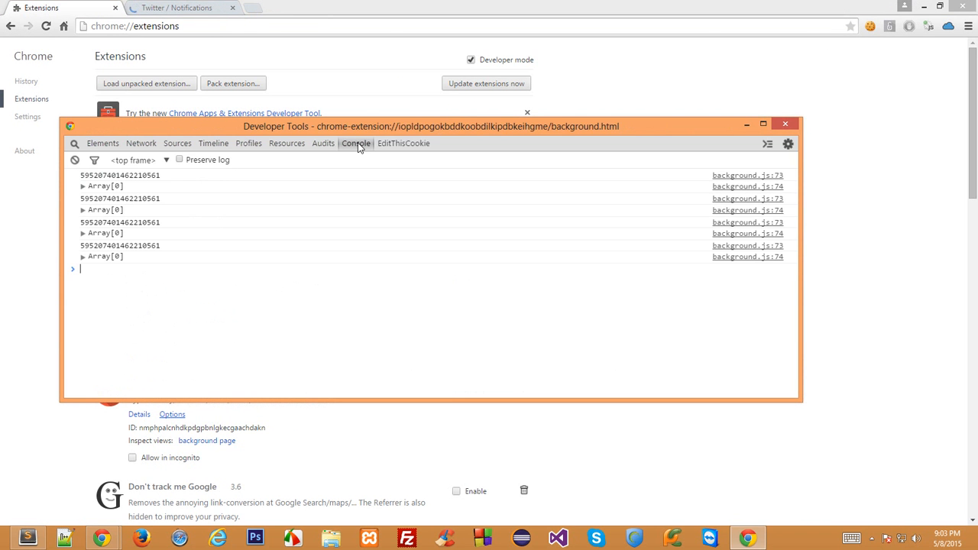
click(82, 257)
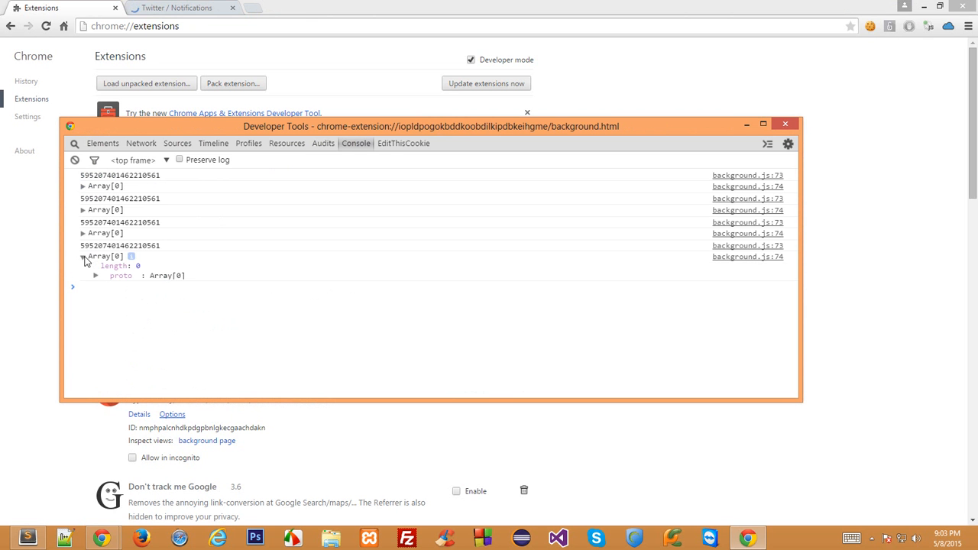
click(82, 256)
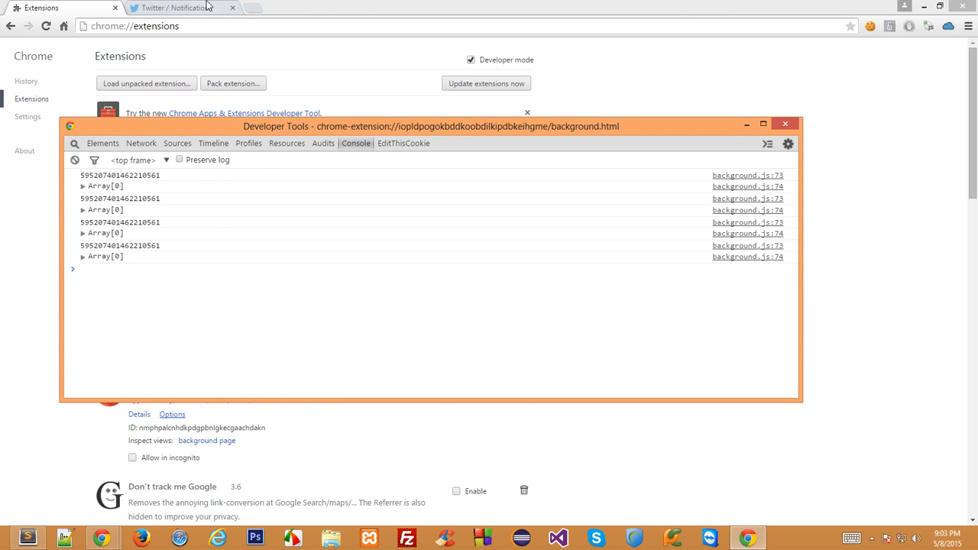
click(182, 7)
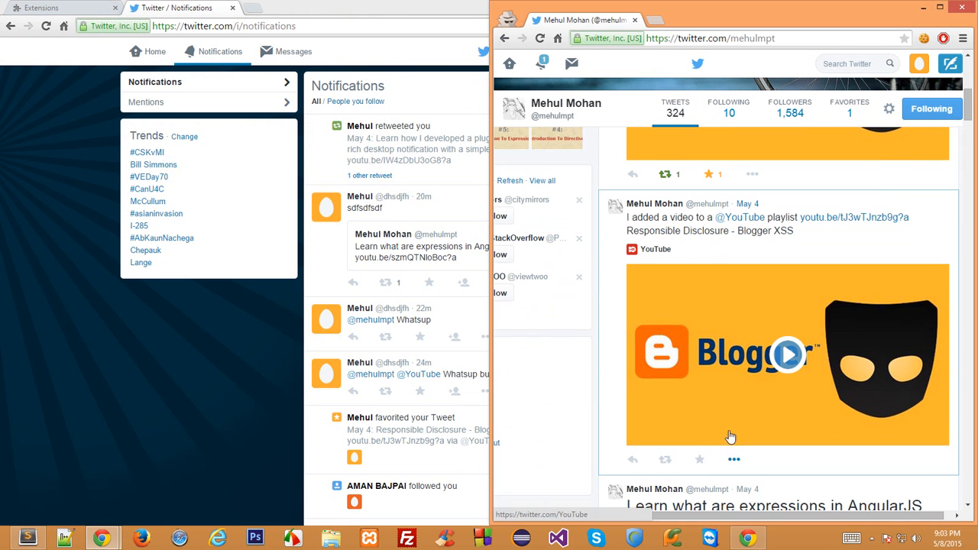
Favorite the Blogger XSS video tweet and the AngularJS expressions tweet on the profile.
click(700, 459)
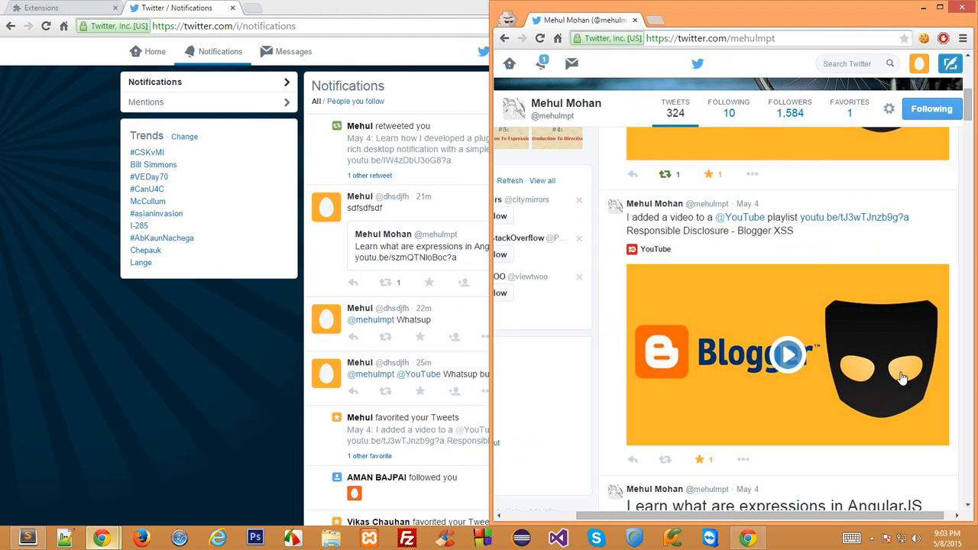
scroll(down, 3)
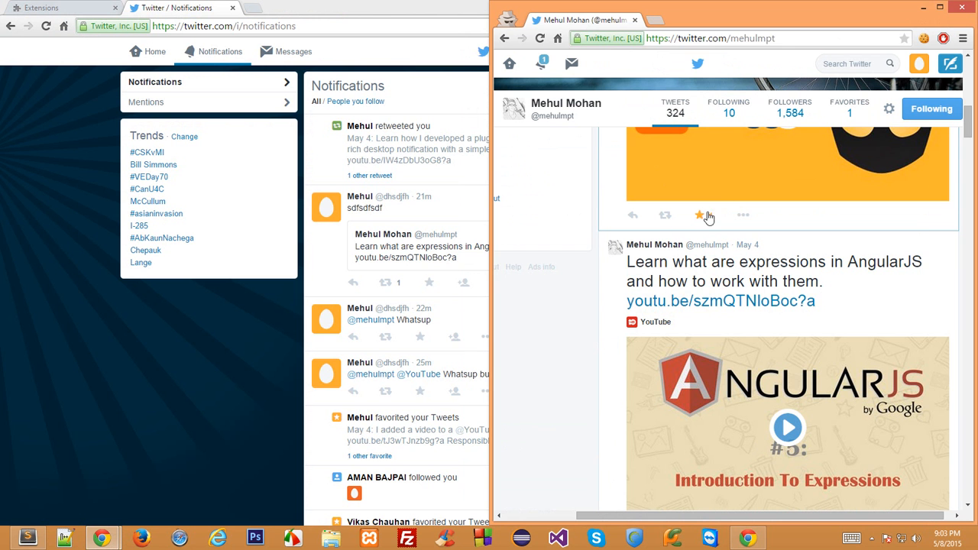
click(699, 214)
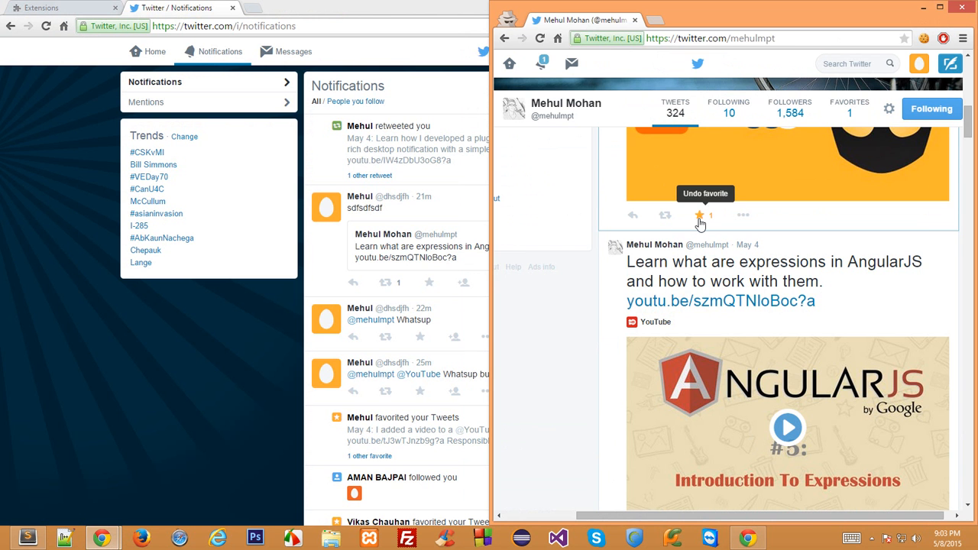
scroll(down, 3)
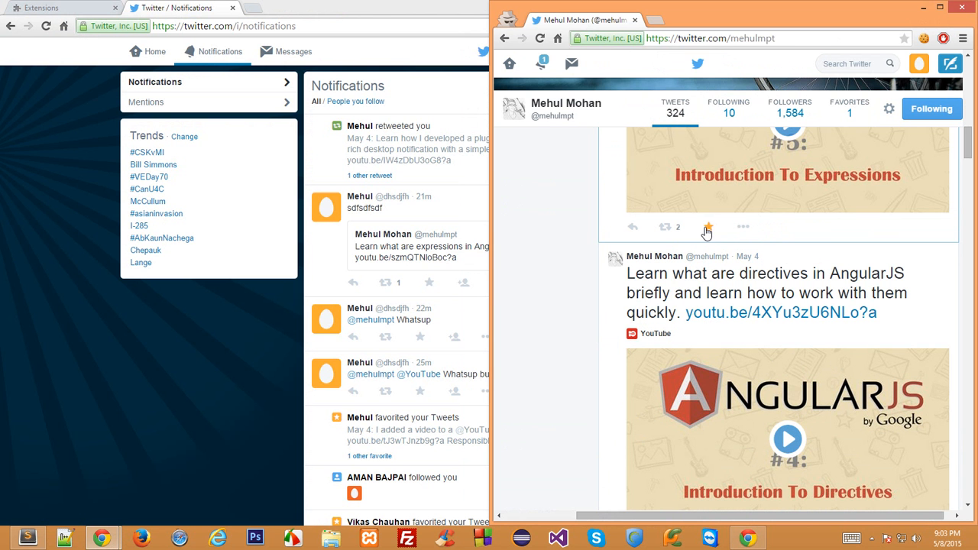
Quote-retweet the AngularJS expressions tweet with the comment 'dafsdfsdf'.
click(707, 226)
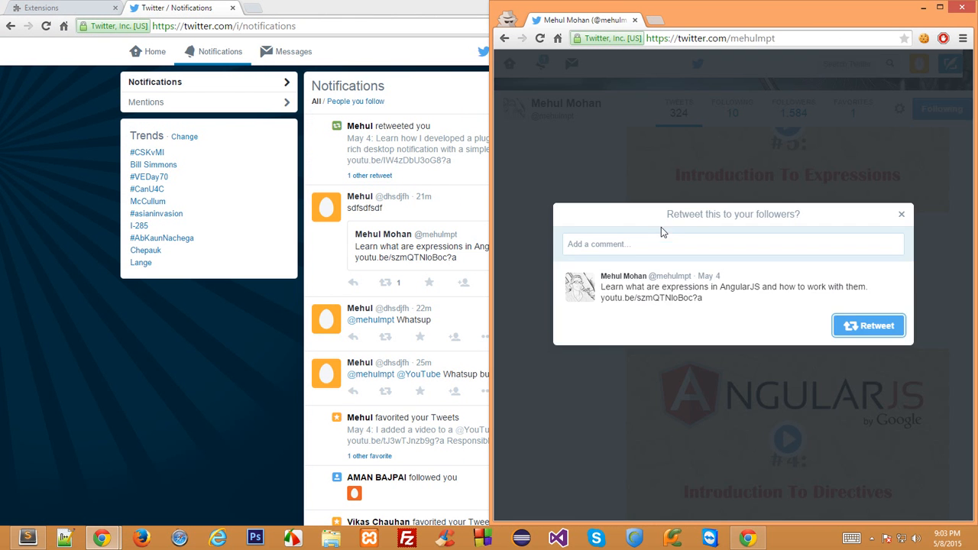
text(dafsdfsdf)
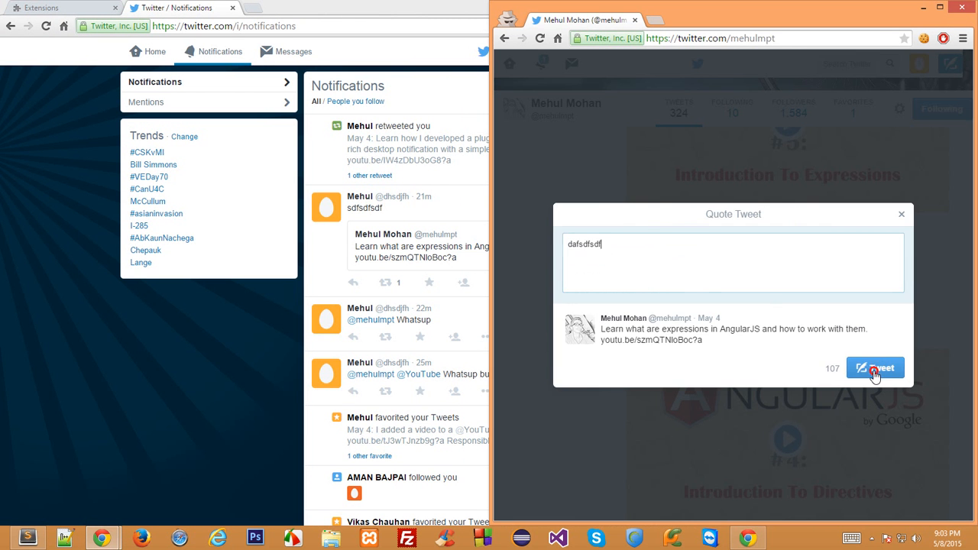
click(874, 367)
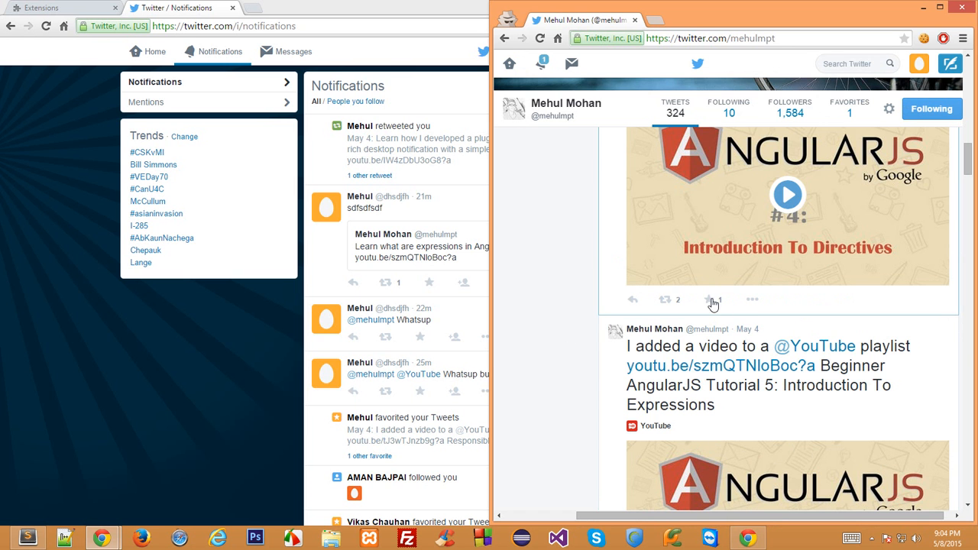
scroll(down, 3)
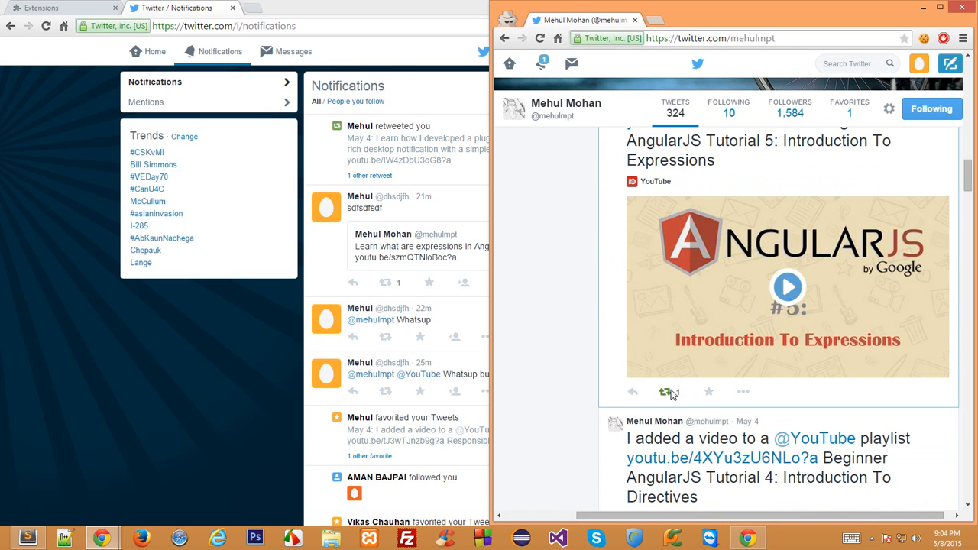
click(666, 391)
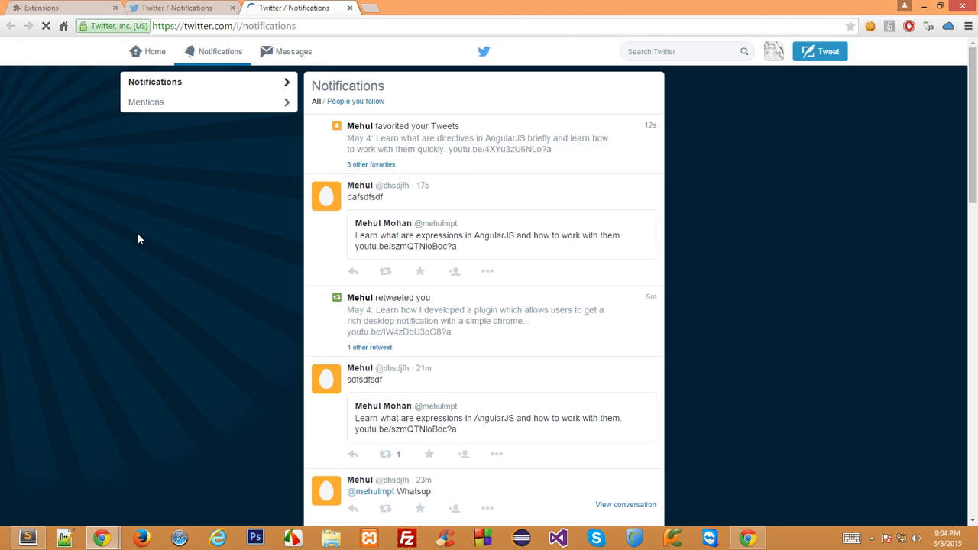
mouse_move(98, 223)
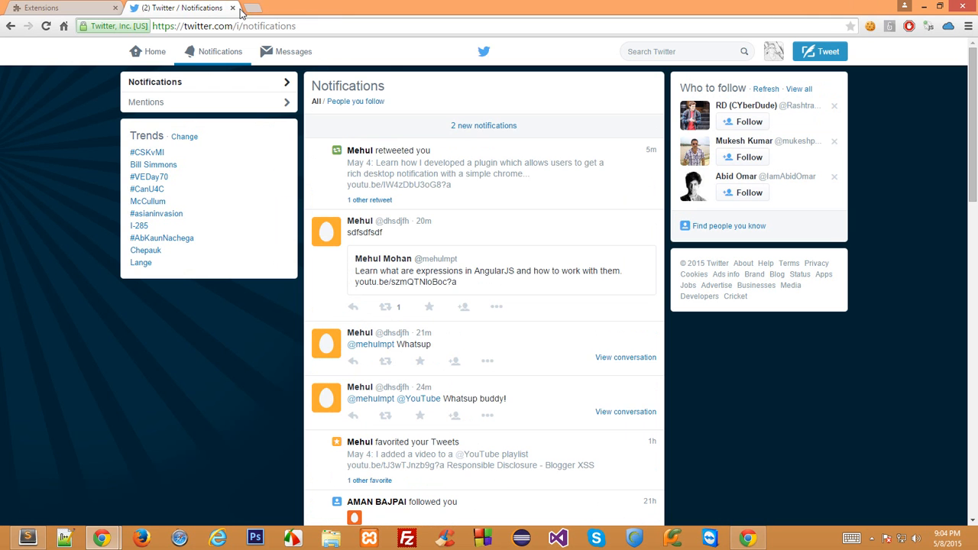
View the 2 new notifications on Twitter, then return to background.js in Sublime Text.
click(58, 8)
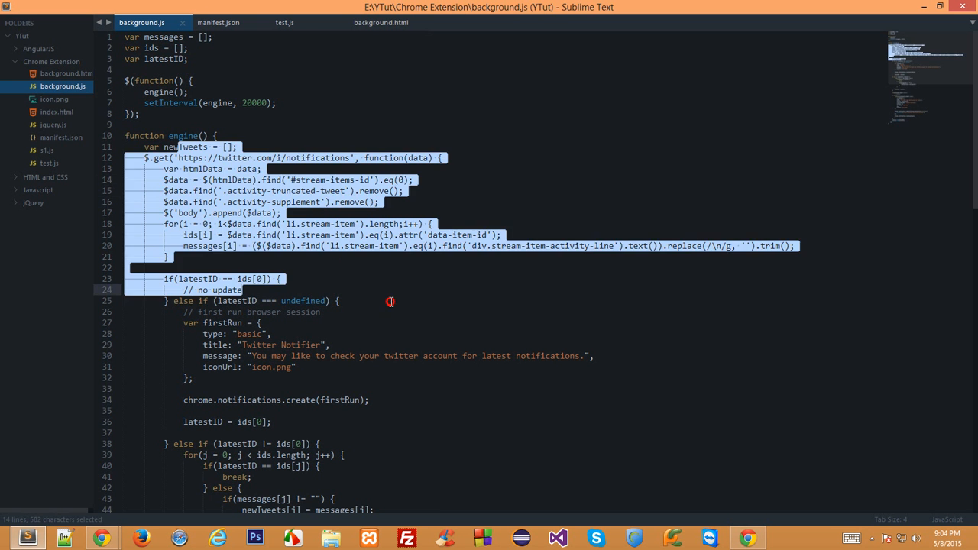
scroll(down, 3)
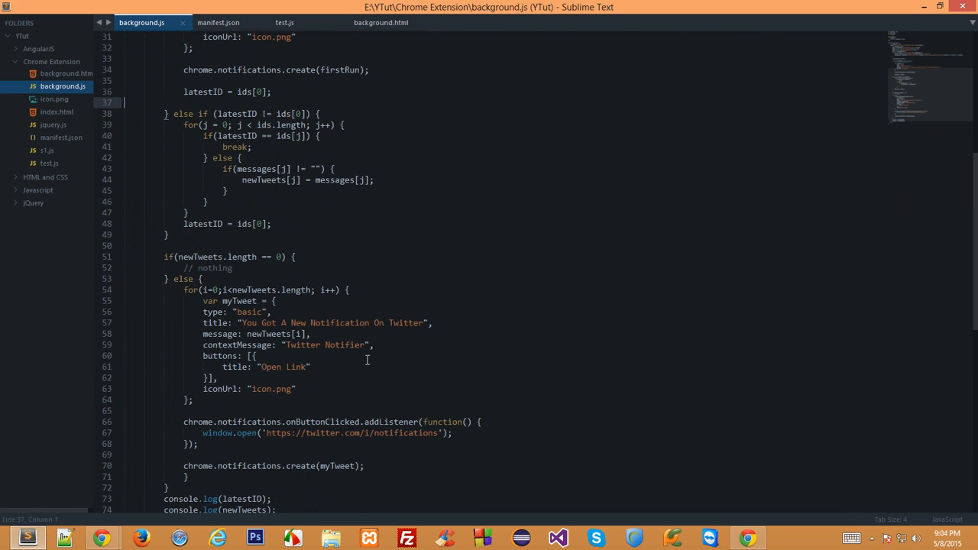
scroll(down, 3)
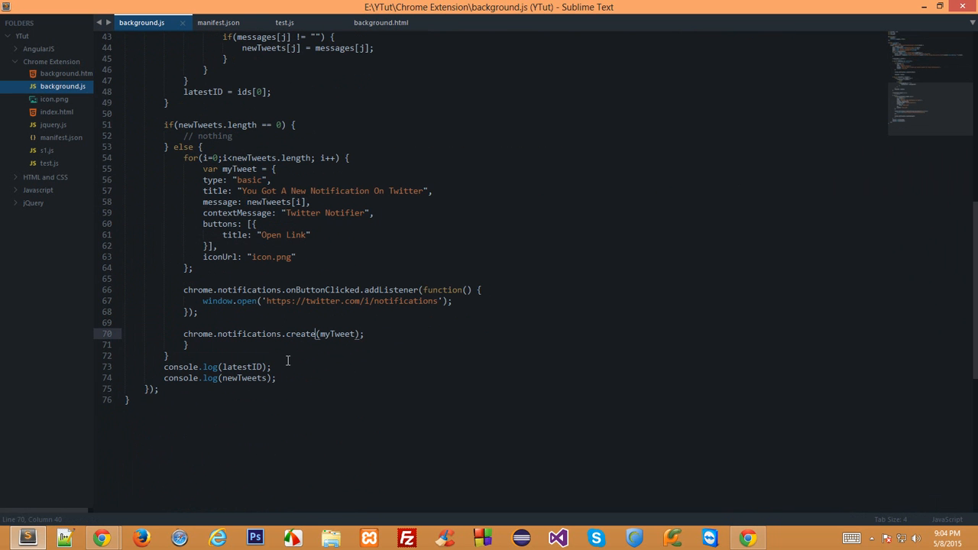
mouse_move(516, 376)
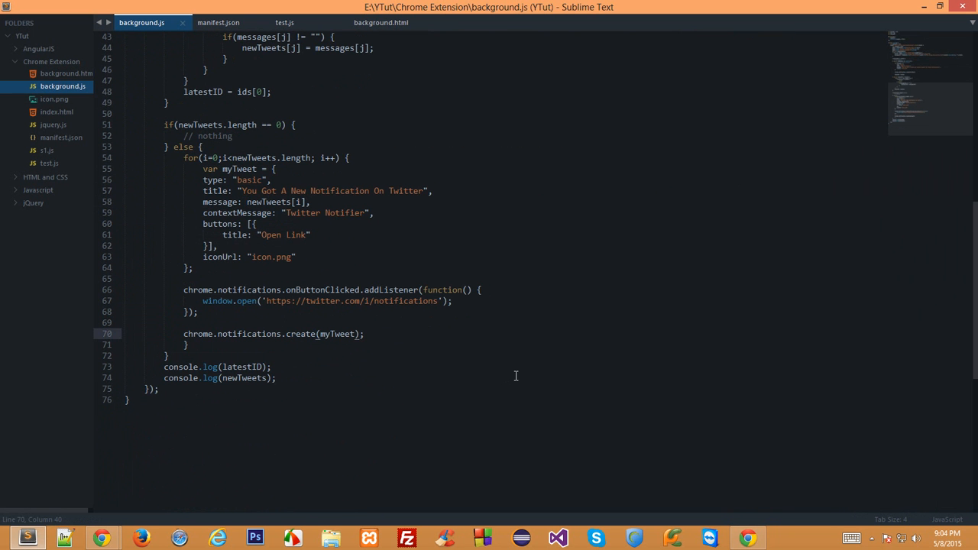